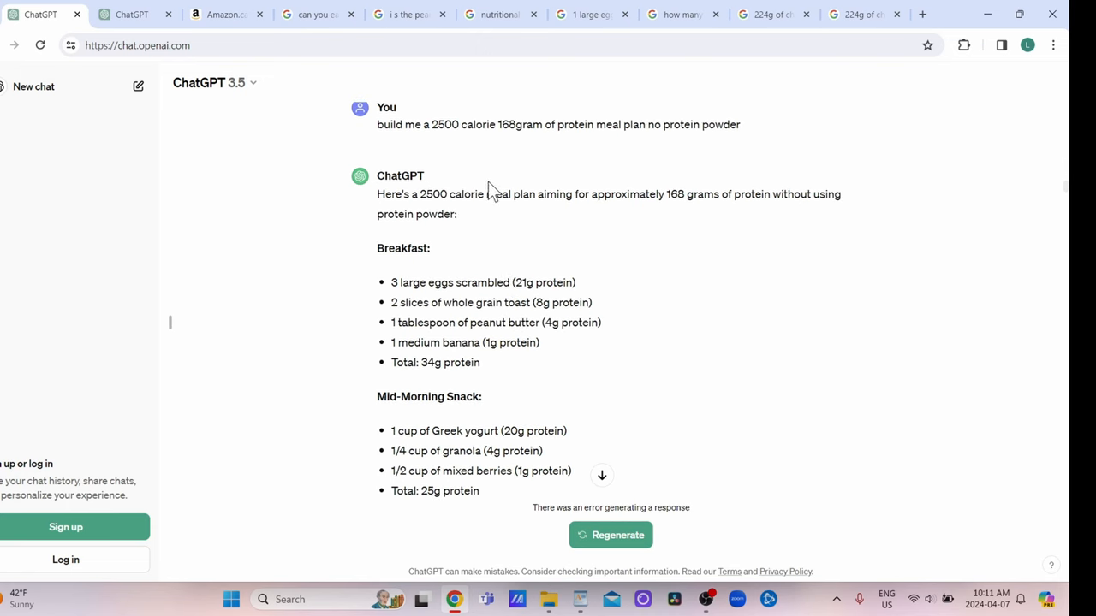
pyautogui.moveTo(523, 154)
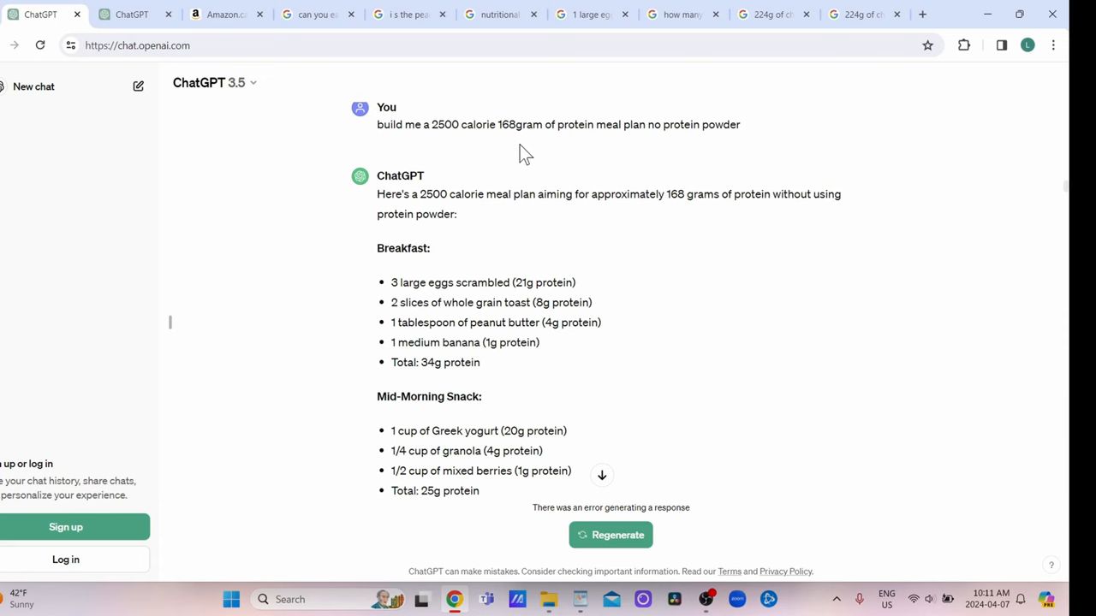
# - Scroll down the nutrition conversation to the 'how many calories in this plan' message
pyautogui.scroll(-3)
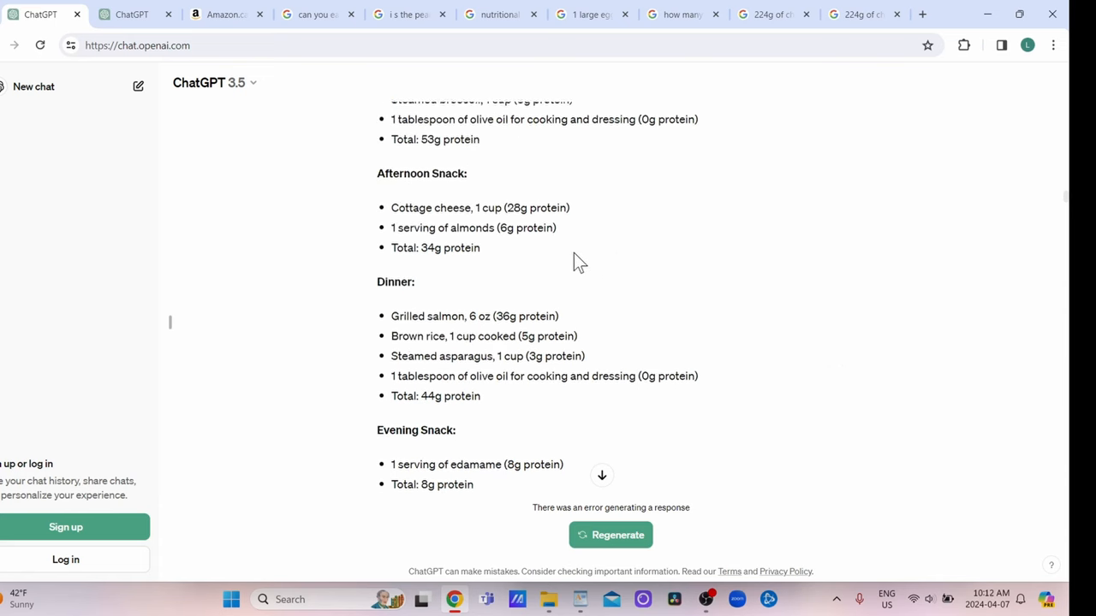
pyautogui.scroll(-3)
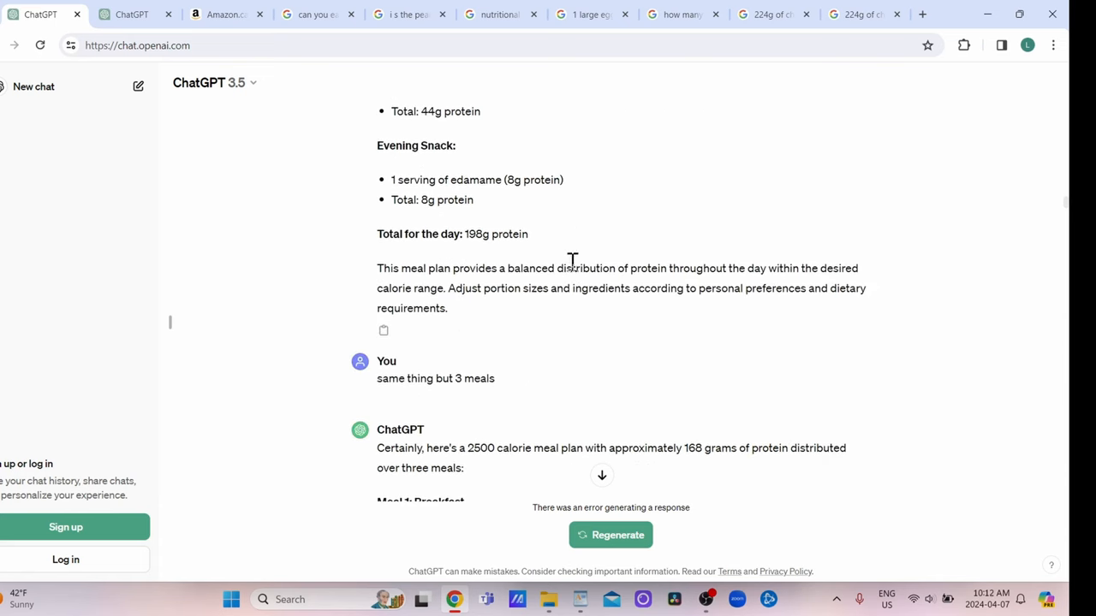
pyautogui.scroll(-3)
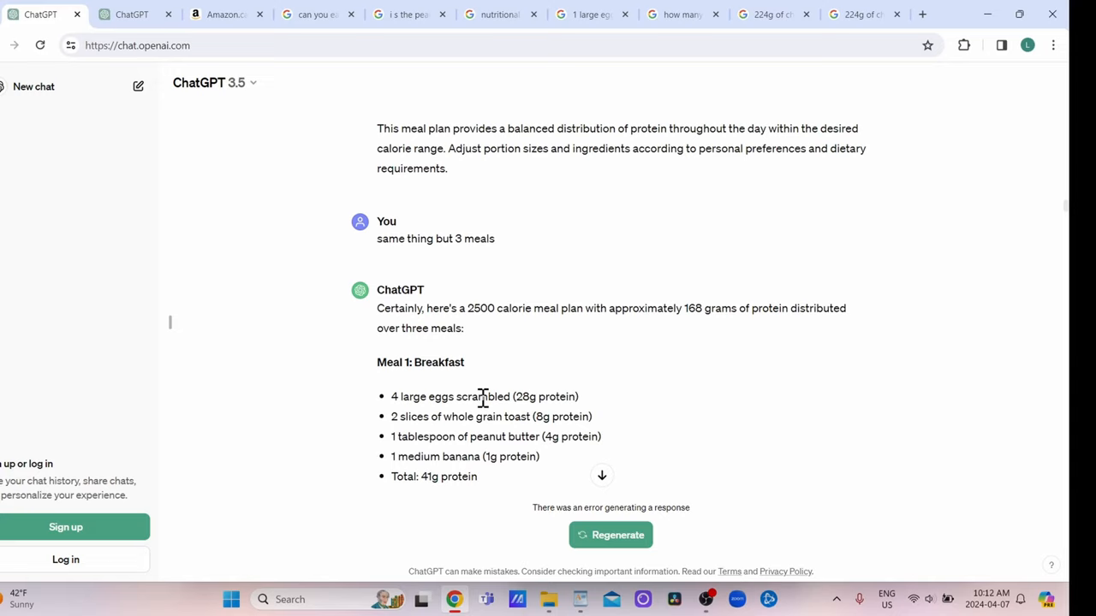
pyautogui.scroll(-3)
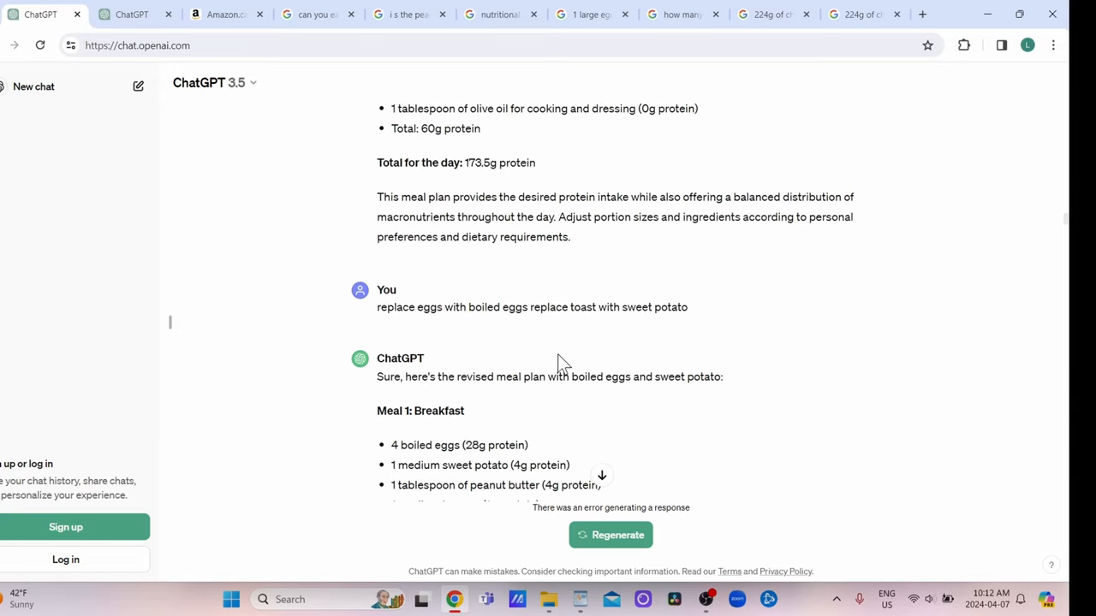
pyautogui.scroll(-3)
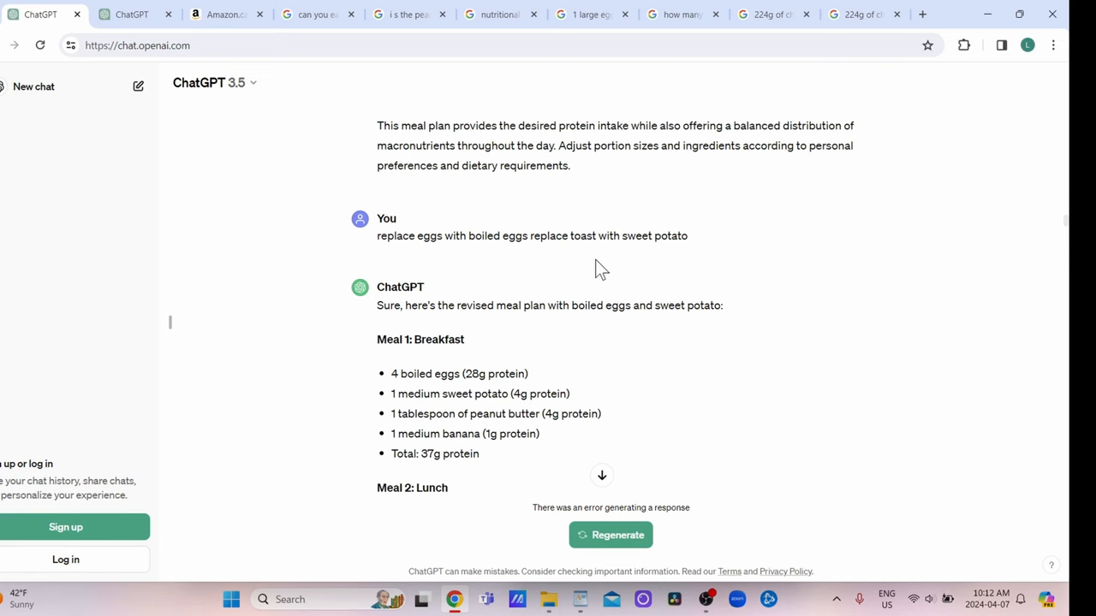
pyautogui.scroll(-3)
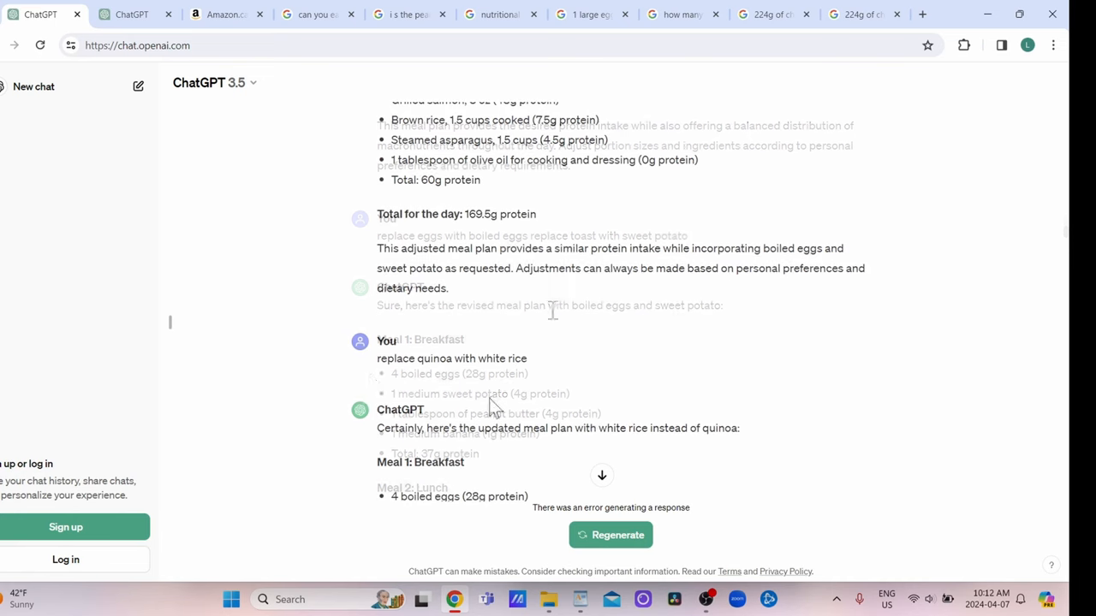
pyautogui.scroll(-3)
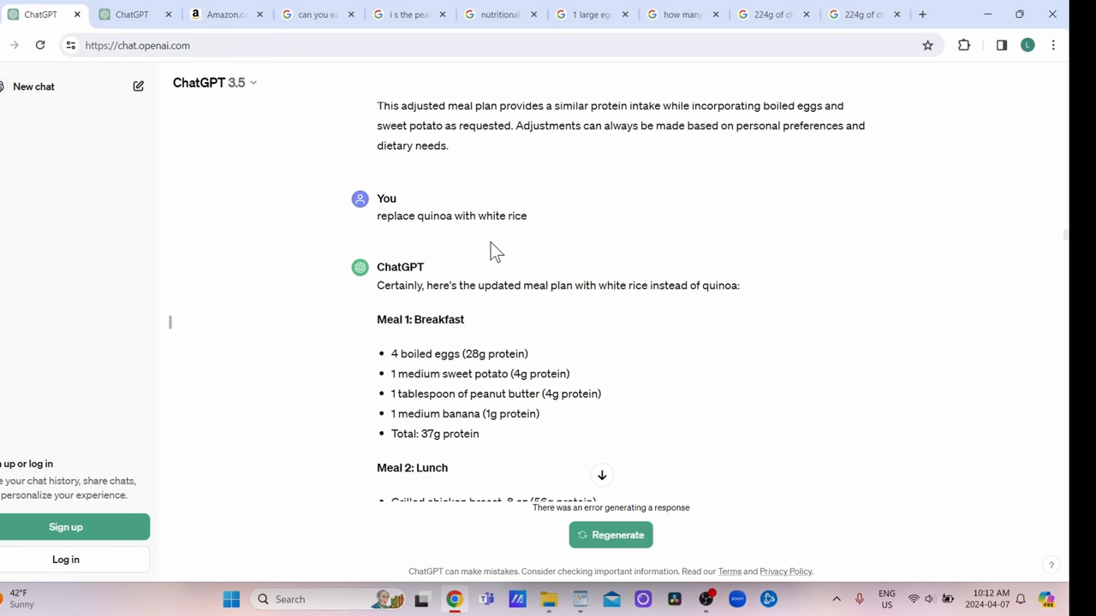
pyautogui.moveTo(481, 264)
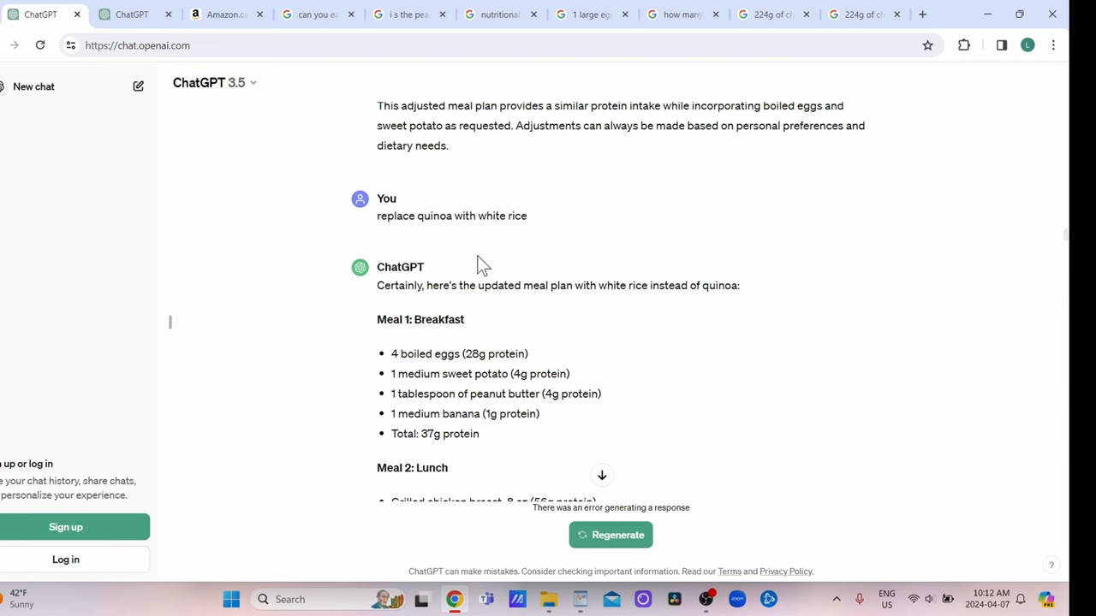
pyautogui.scroll(-3)
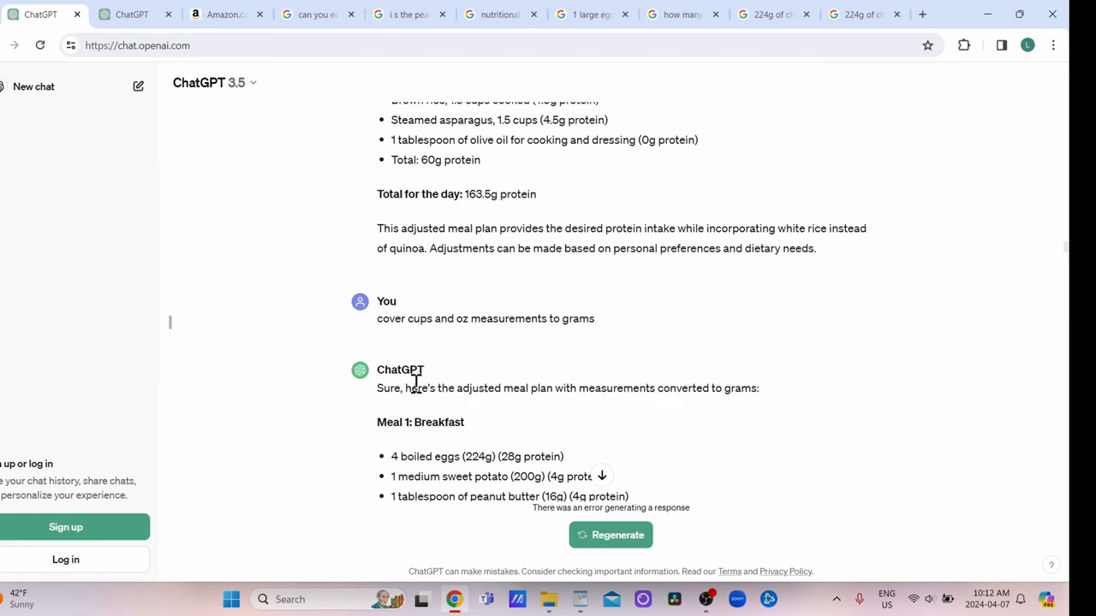
pyautogui.moveTo(586, 350)
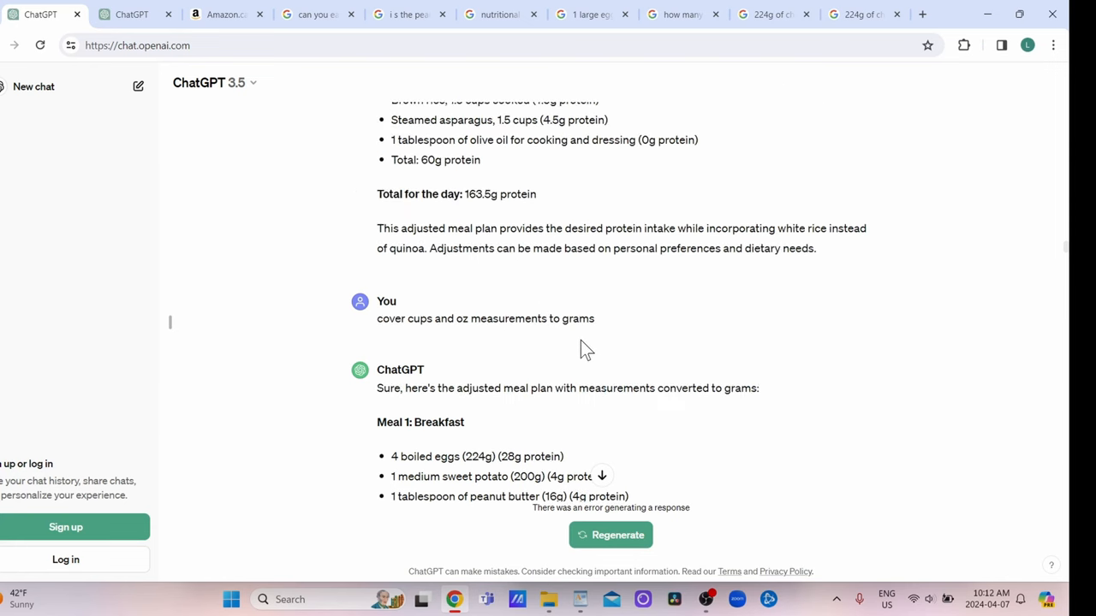
pyautogui.scroll(-3)
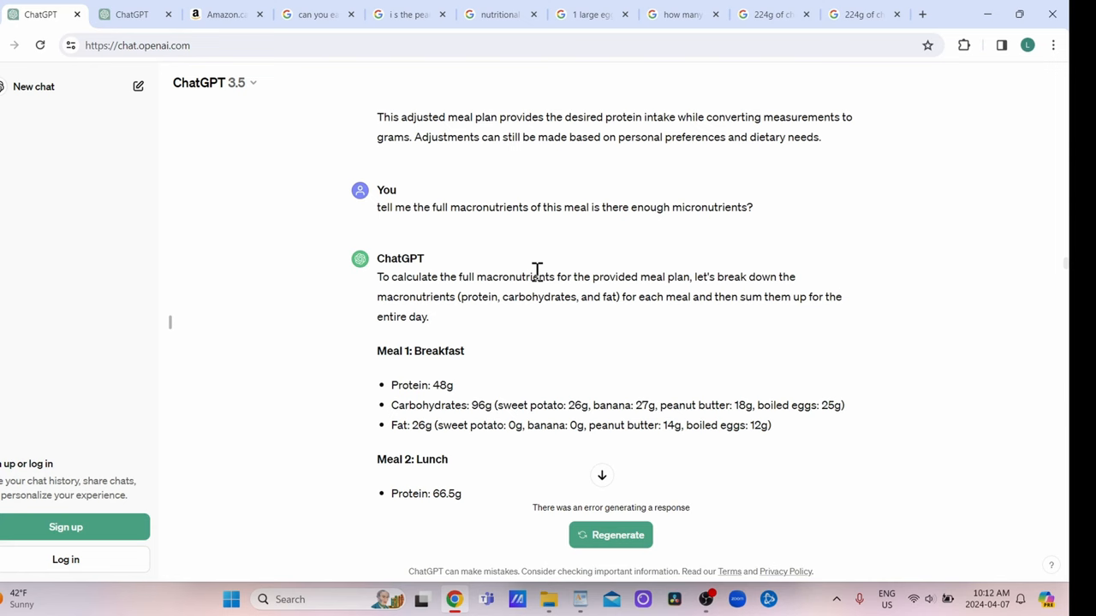
pyautogui.moveTo(531, 274)
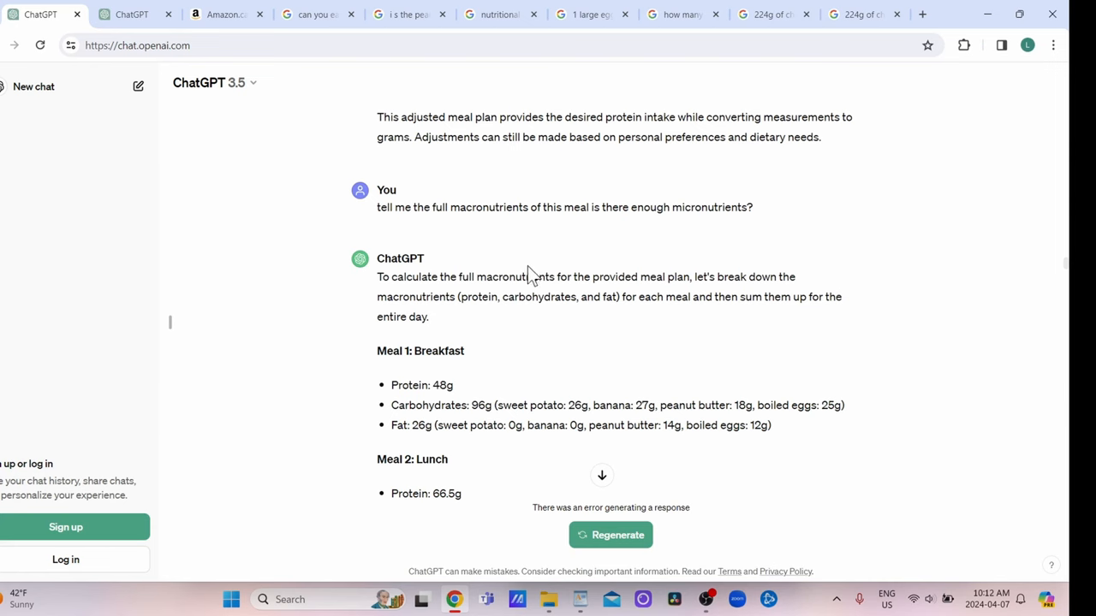
pyautogui.scroll(-3)
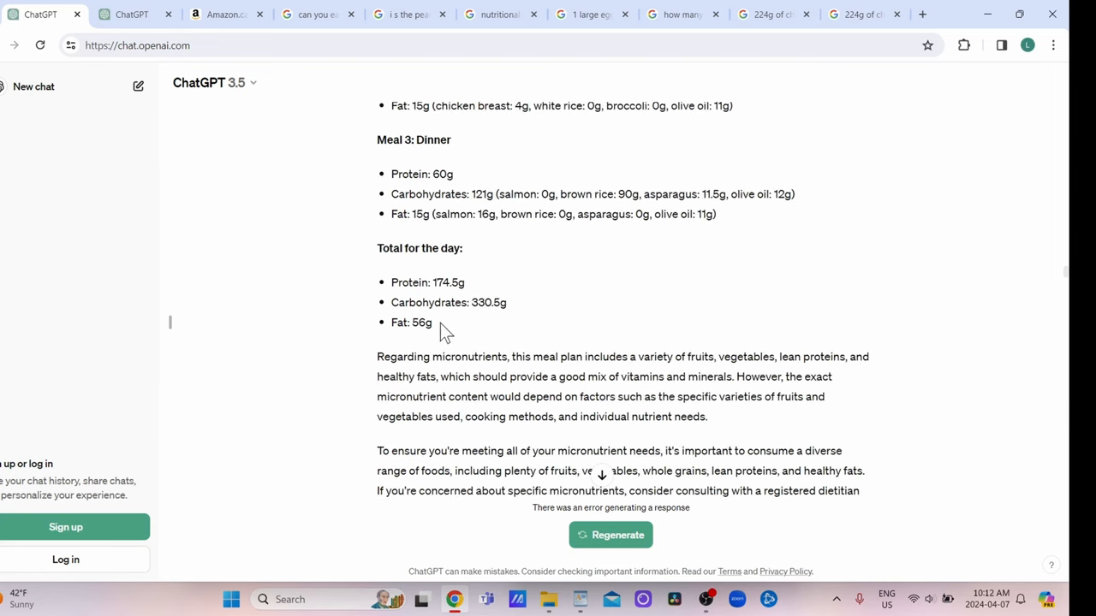
pyautogui.scroll(-3)
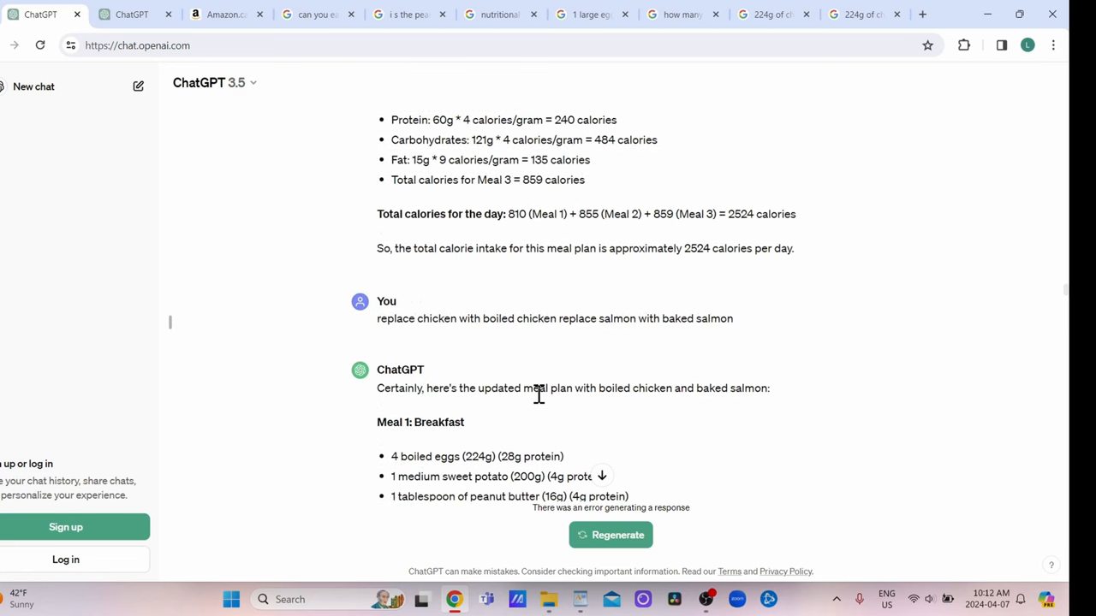
pyautogui.moveTo(514, 348)
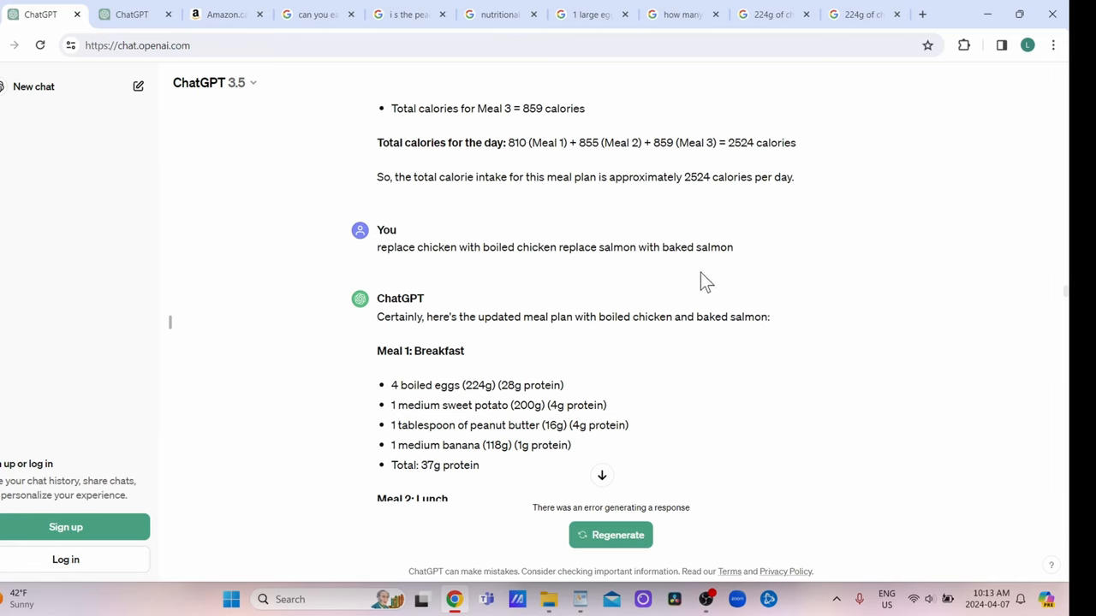
pyautogui.scroll(-3)
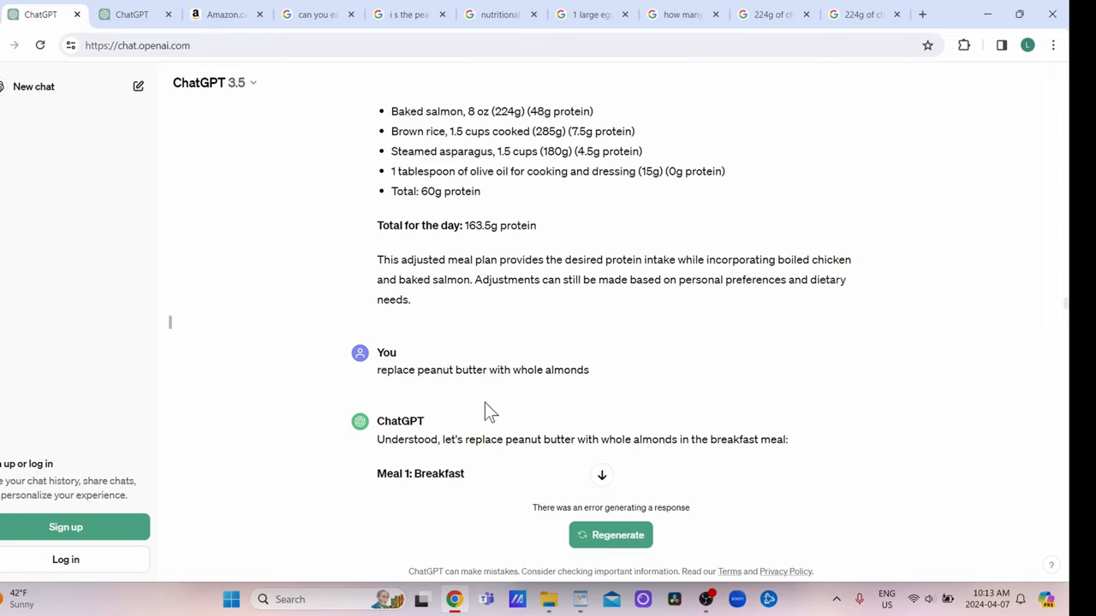
pyautogui.scroll(-3)
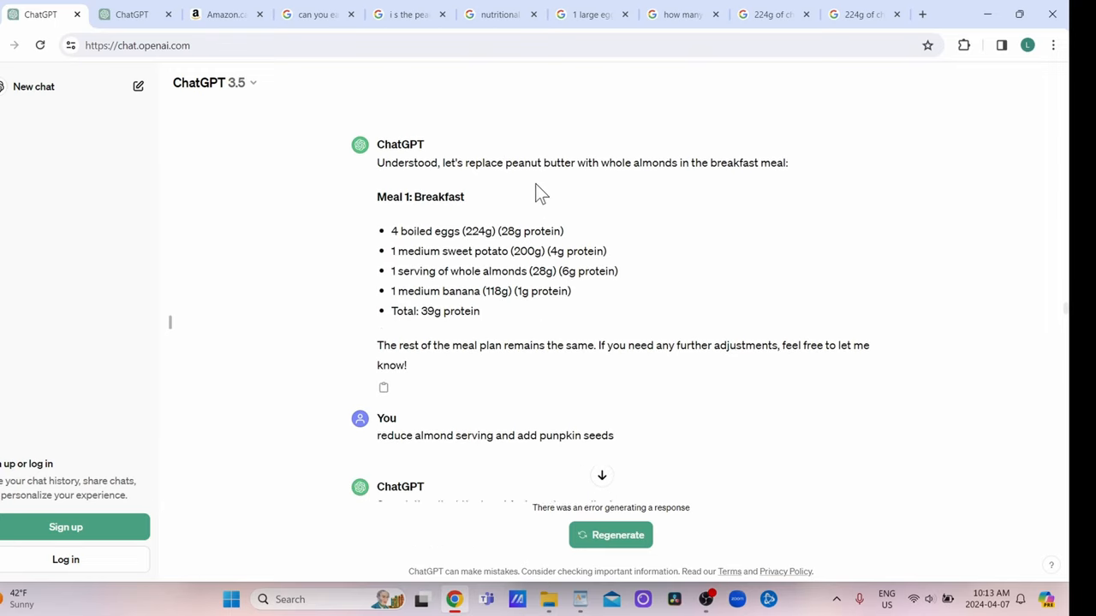
pyautogui.scroll(-3)
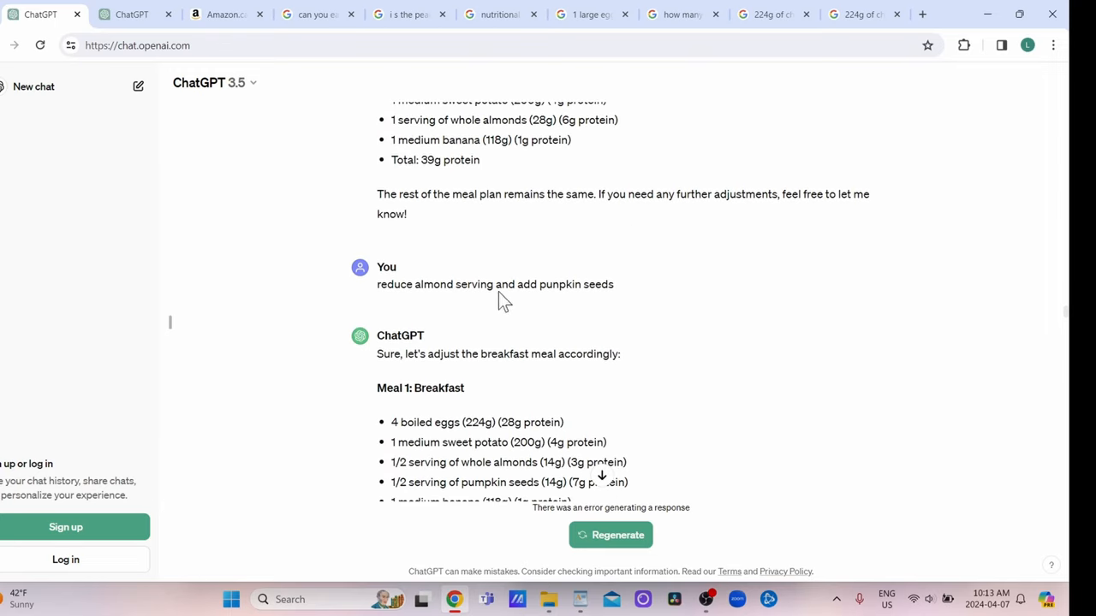
pyautogui.scroll(-3)
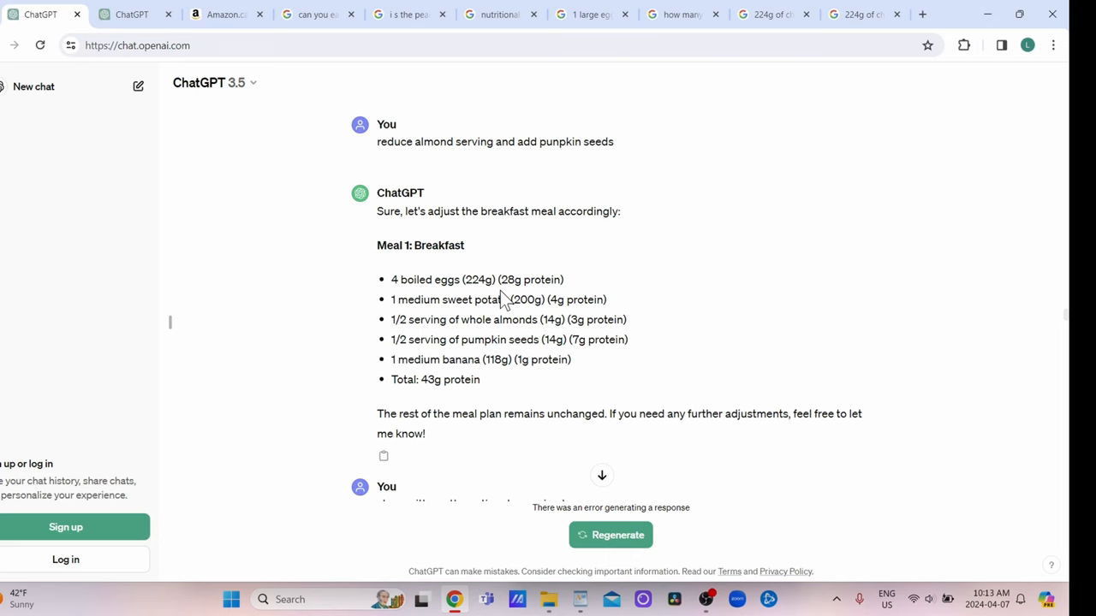
pyautogui.scroll(-3)
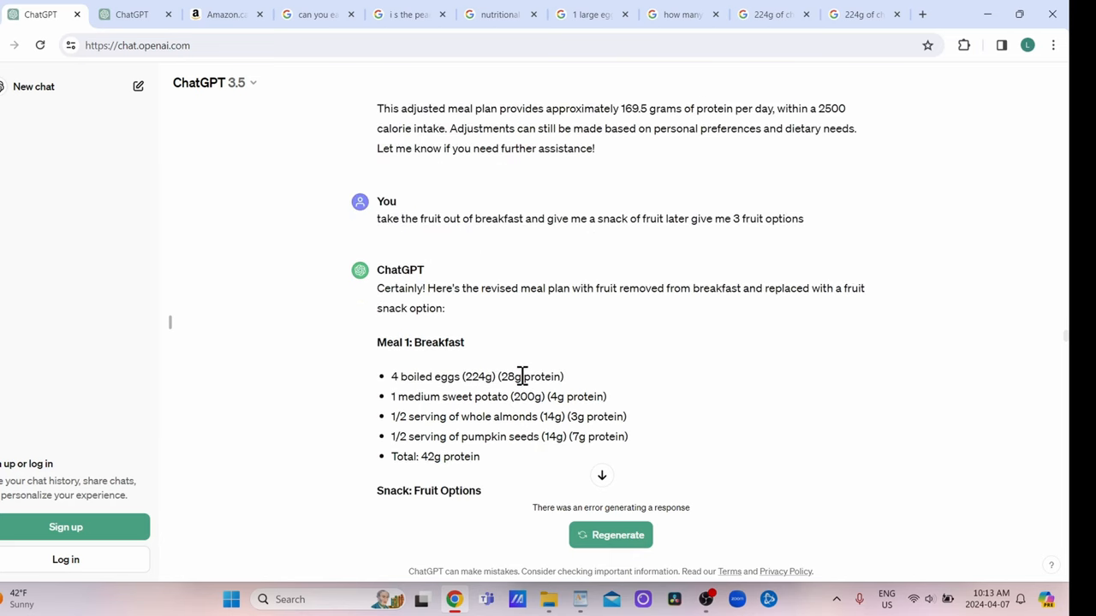
pyautogui.moveTo(535, 325)
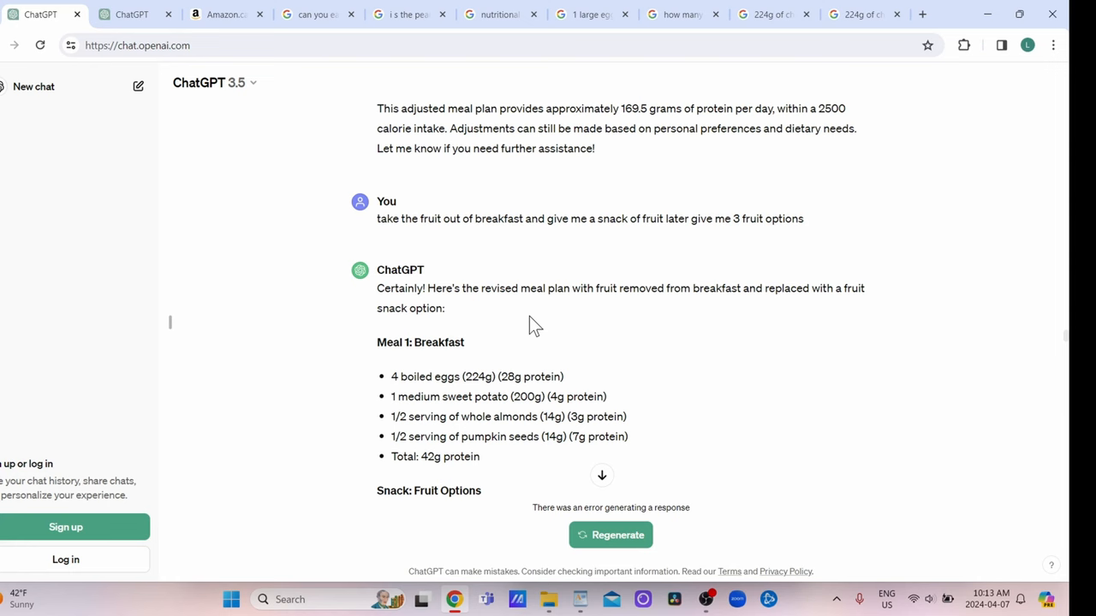
pyautogui.moveTo(639, 257)
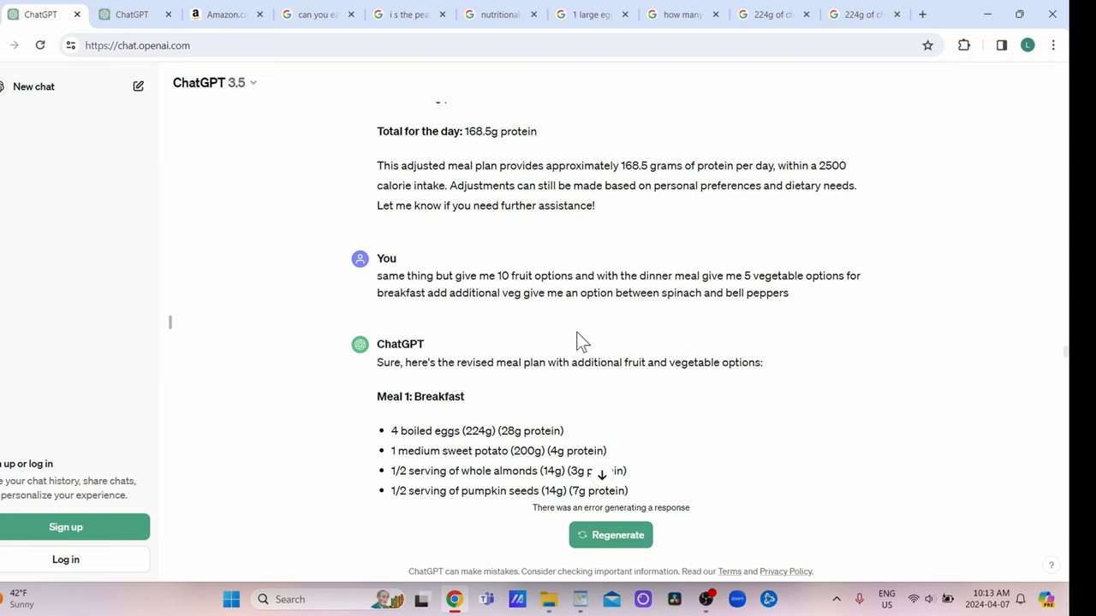
pyautogui.moveTo(829, 271)
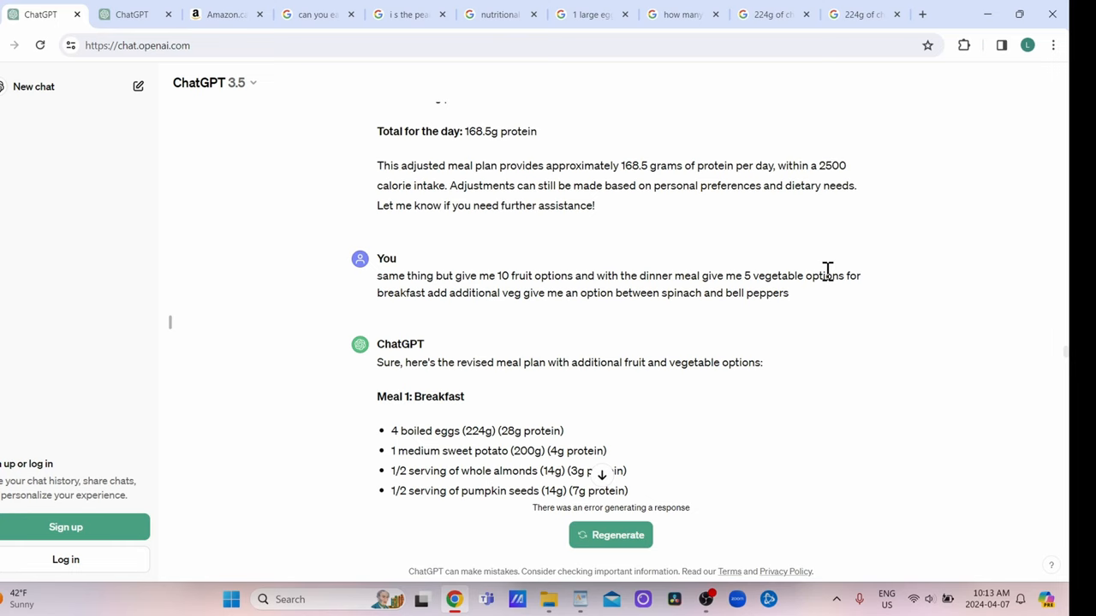
pyautogui.moveTo(640, 273)
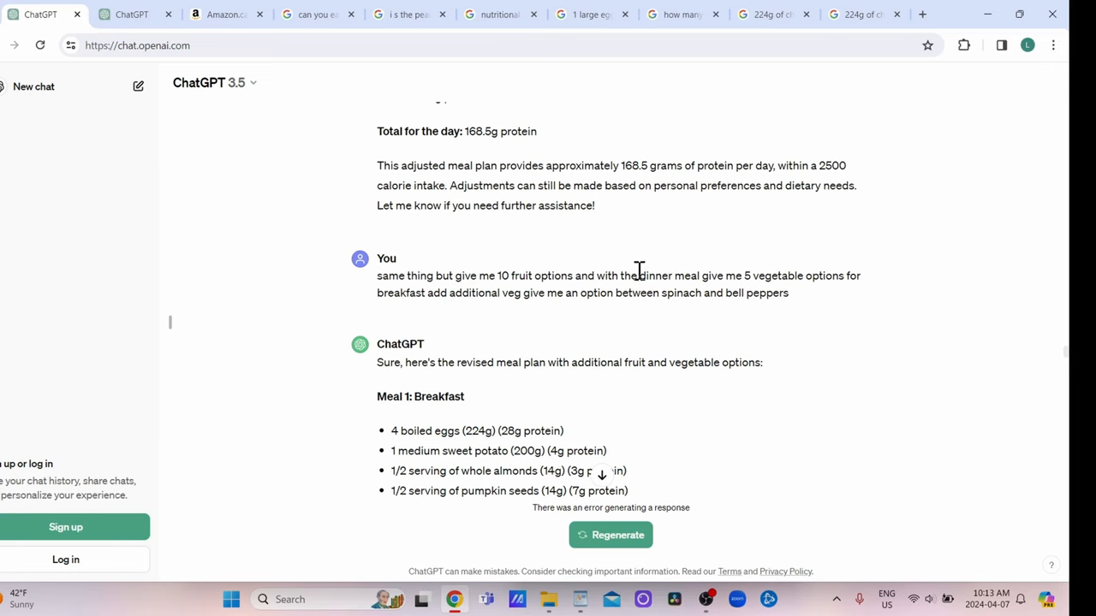
pyautogui.scroll(-3)
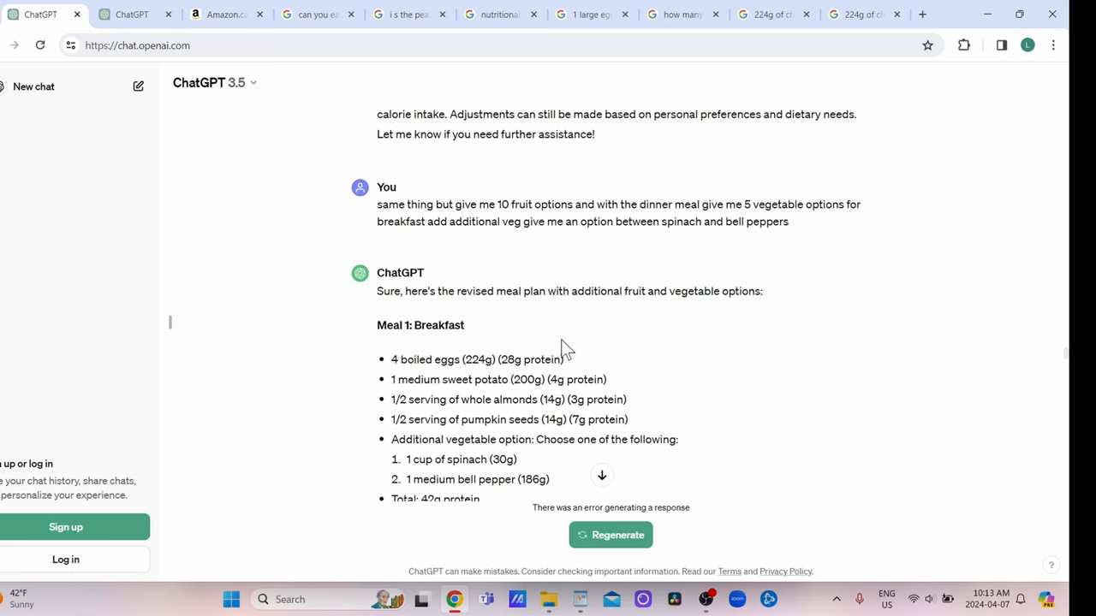
pyautogui.scroll(-3)
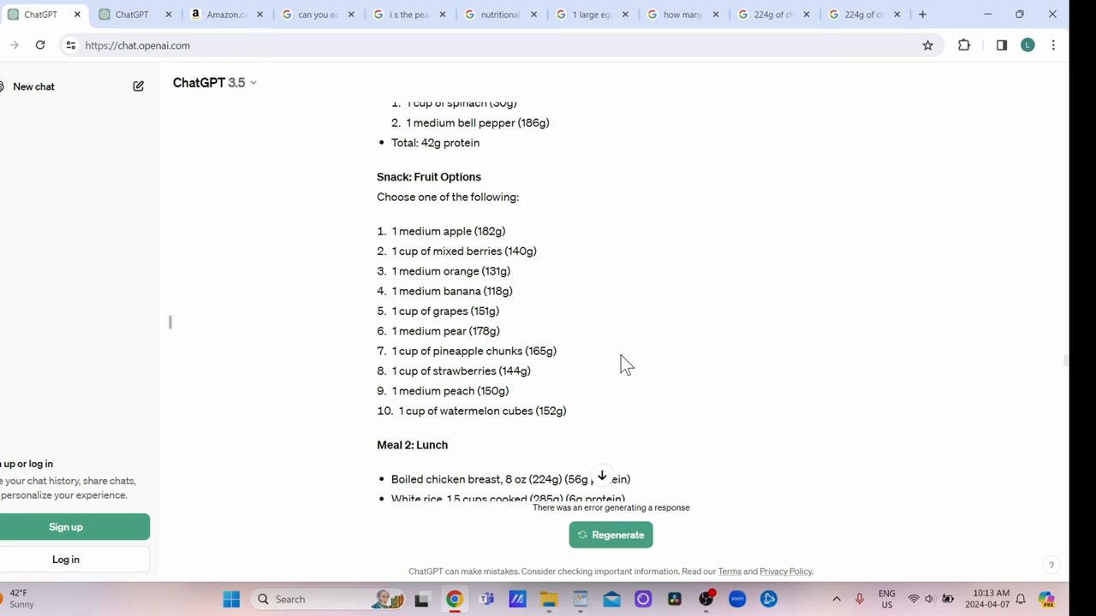
pyautogui.moveTo(458, 416)
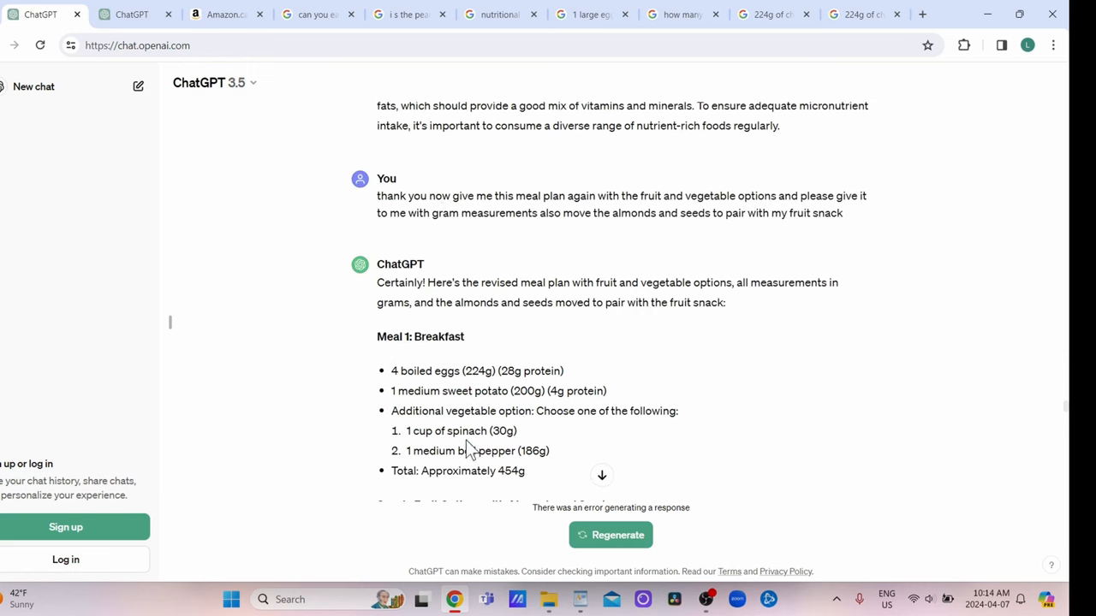
pyautogui.moveTo(493, 349)
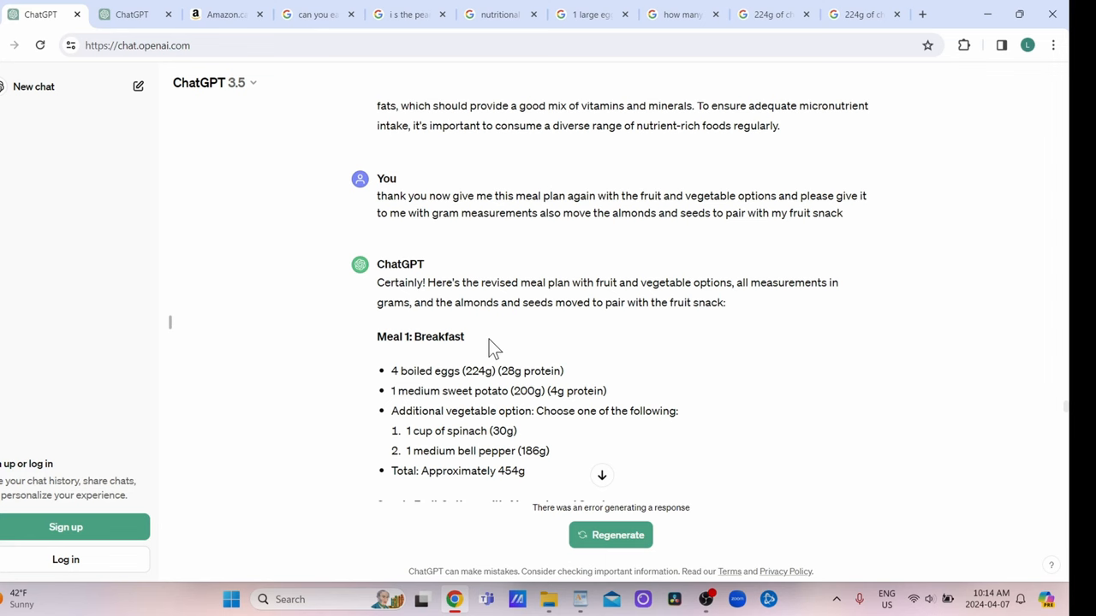
pyautogui.scroll(-3)
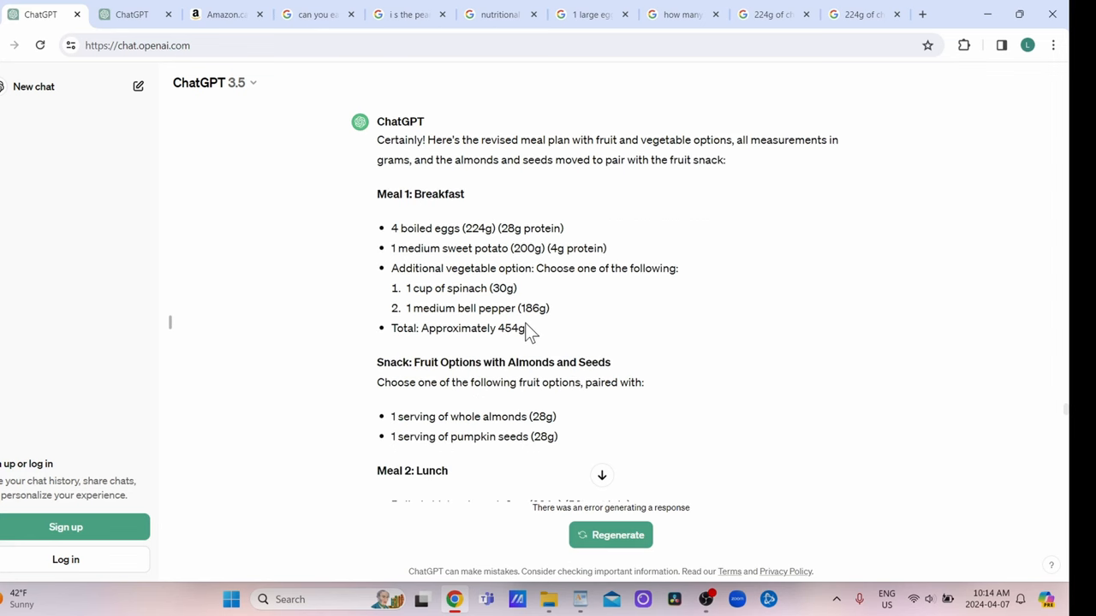
pyautogui.scroll(-3)
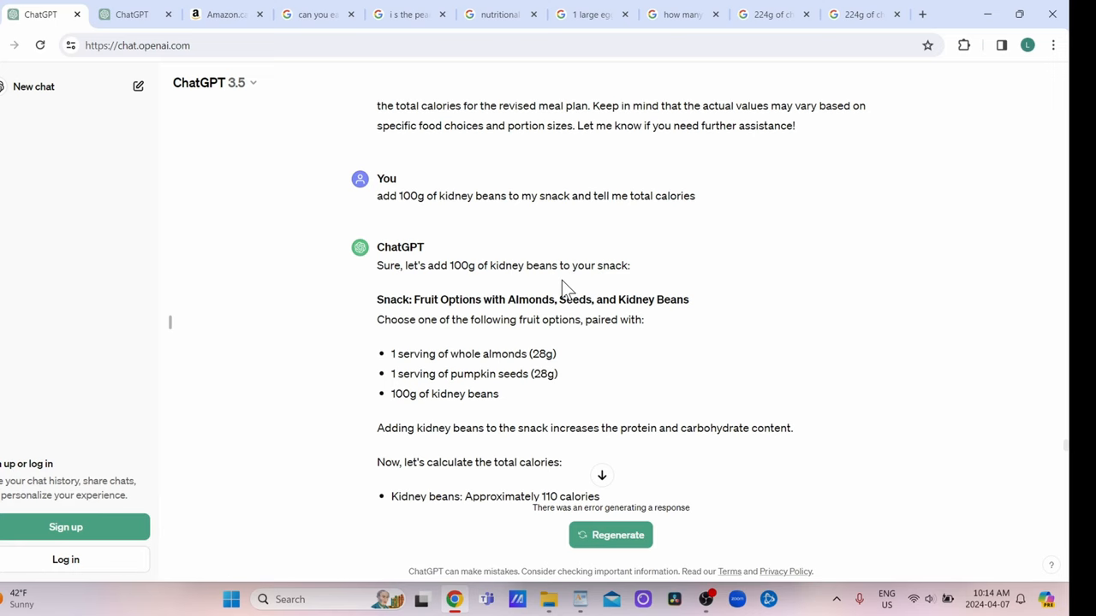
pyautogui.scroll(-3)
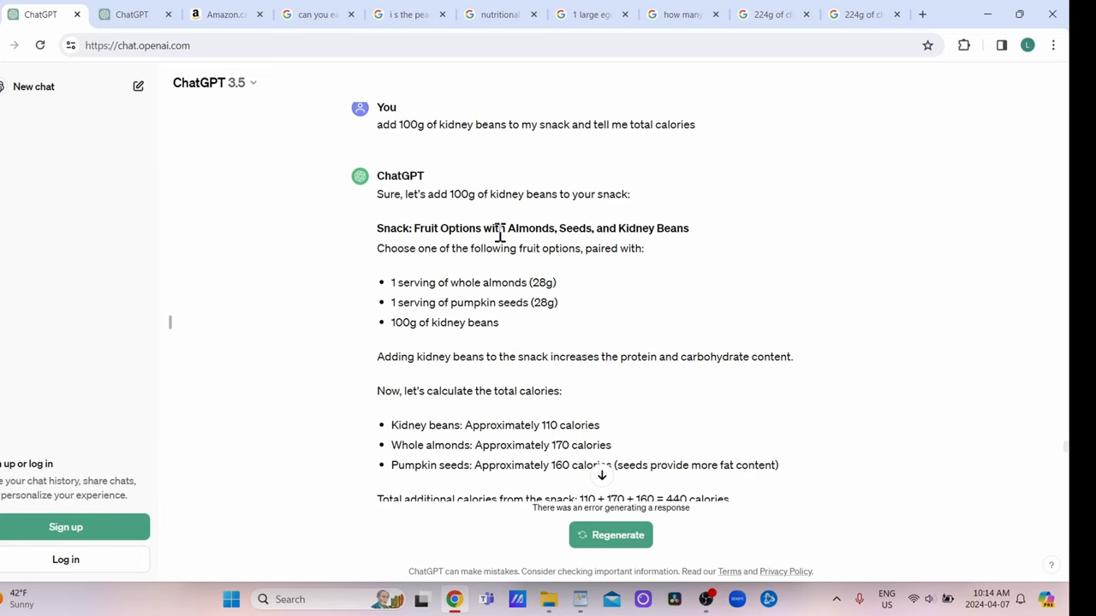
pyautogui.scroll(-3)
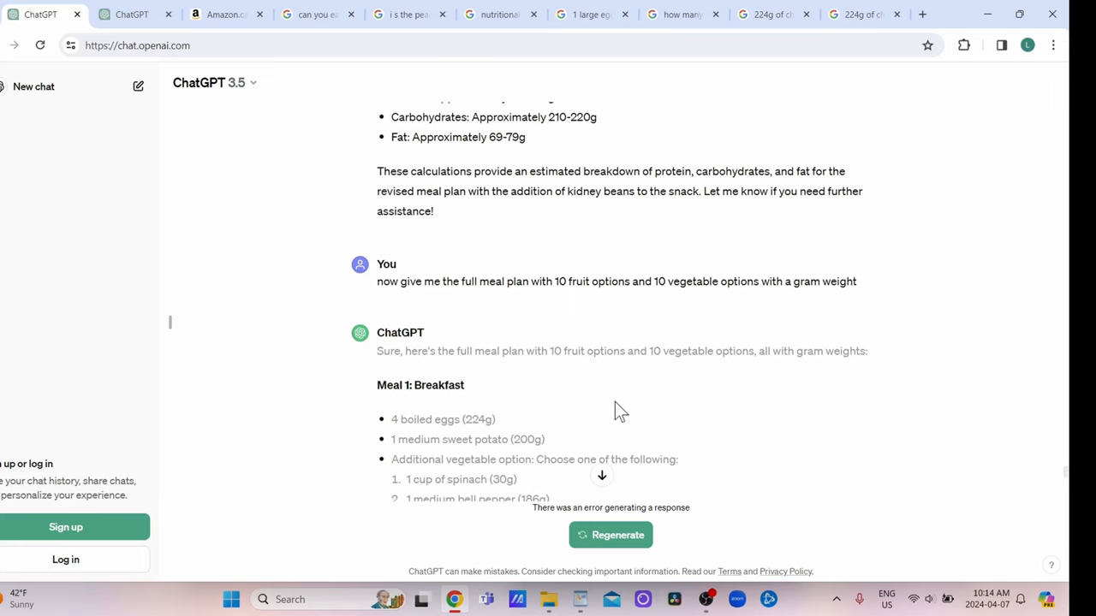
pyautogui.scroll(-3)
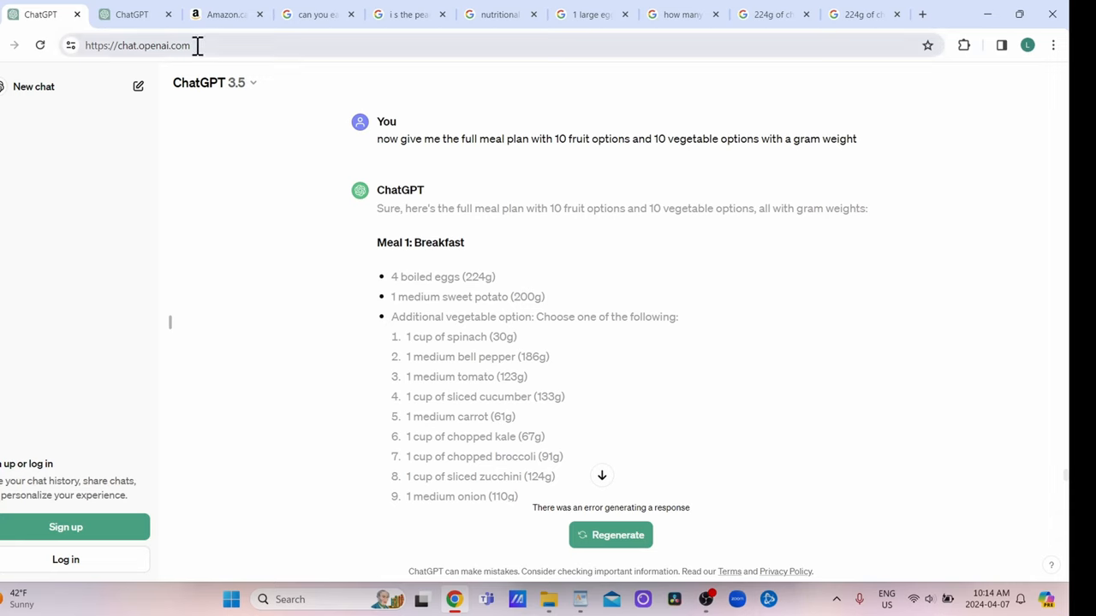
pyautogui.moveTo(699, 317)
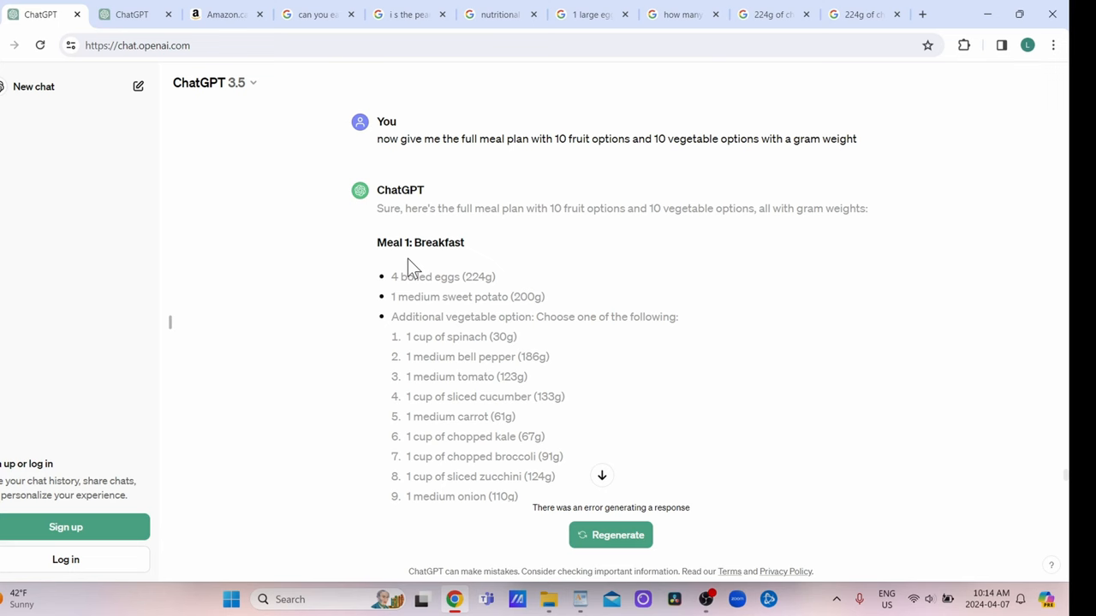
pyautogui.scroll(-3)
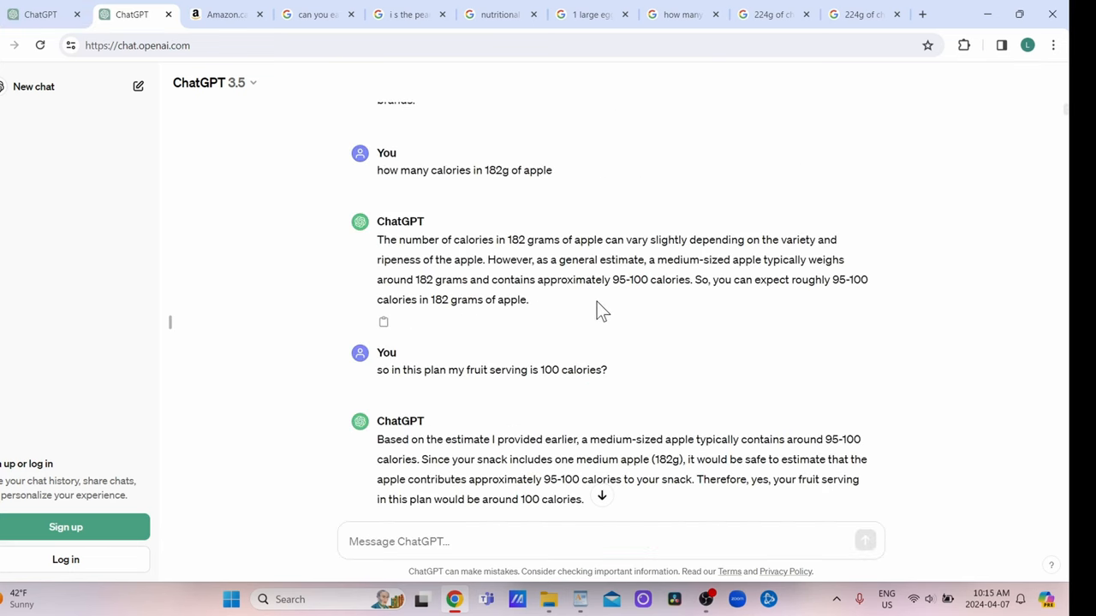
pyautogui.moveTo(558, 230)
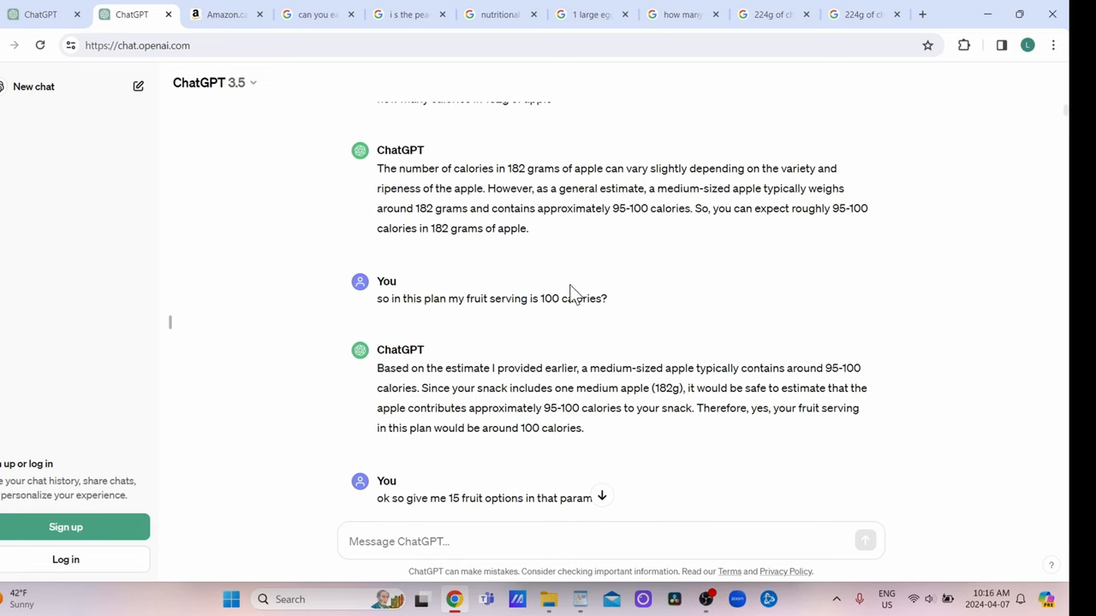
pyautogui.scroll(-3)
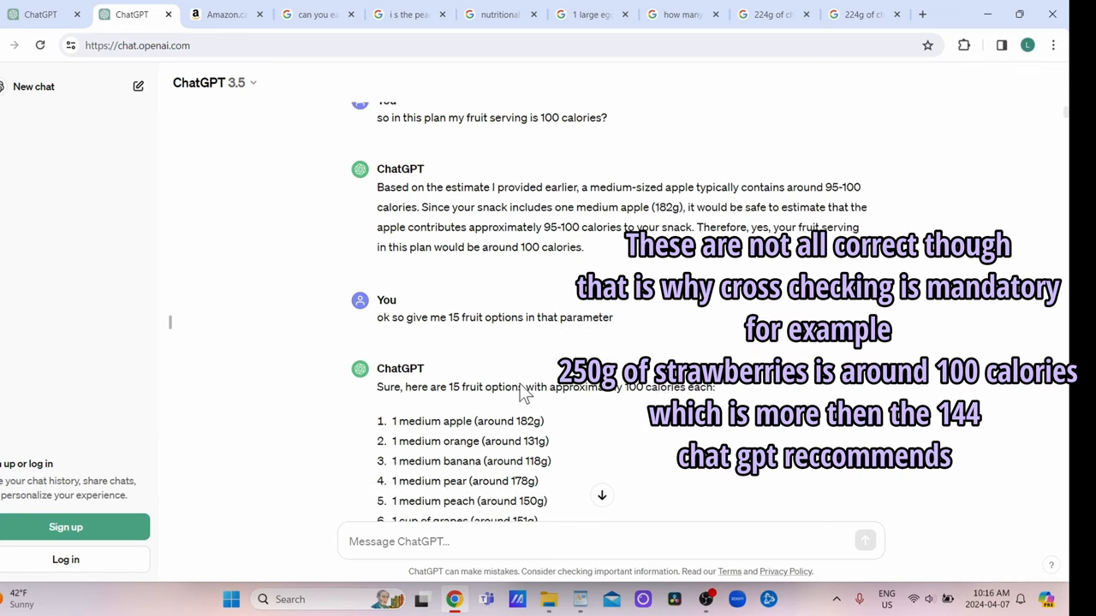
pyautogui.scroll(-3)
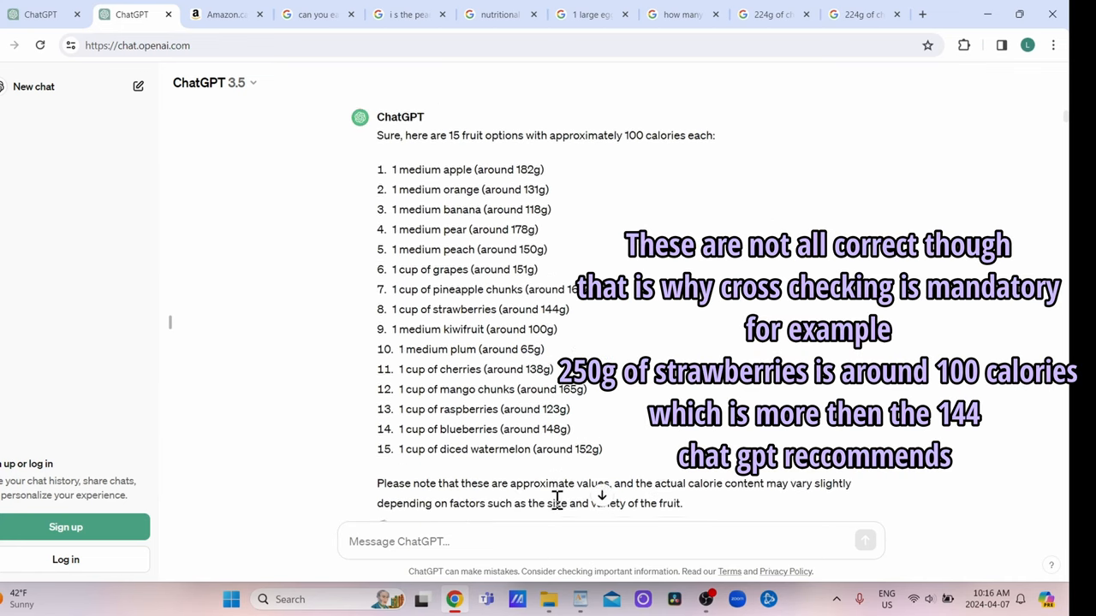
pyautogui.scroll(-3)
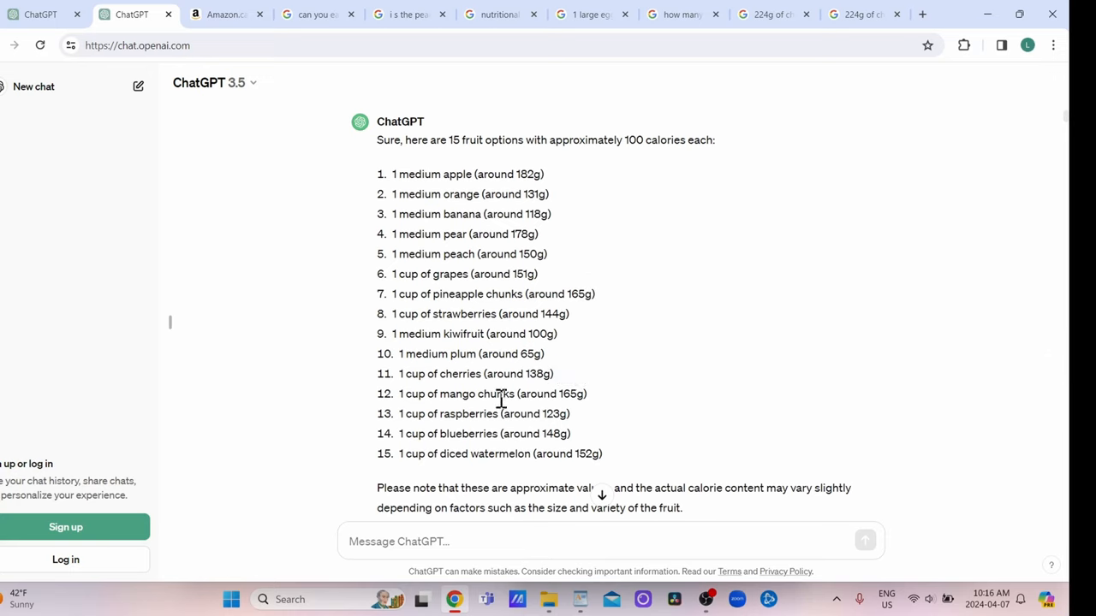
pyautogui.moveTo(472, 394)
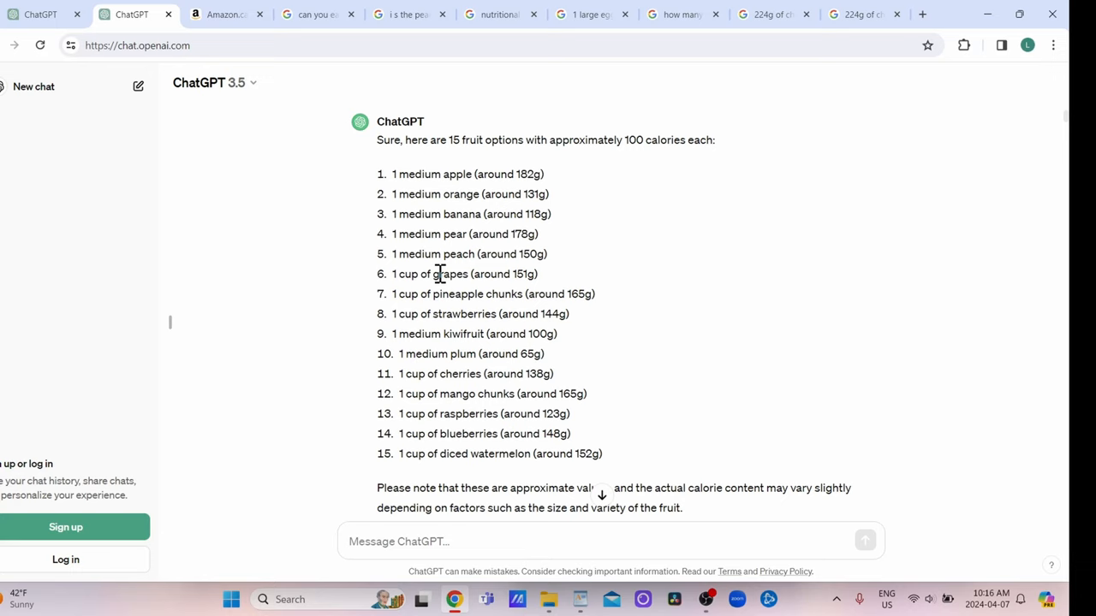
pyautogui.moveTo(515, 336)
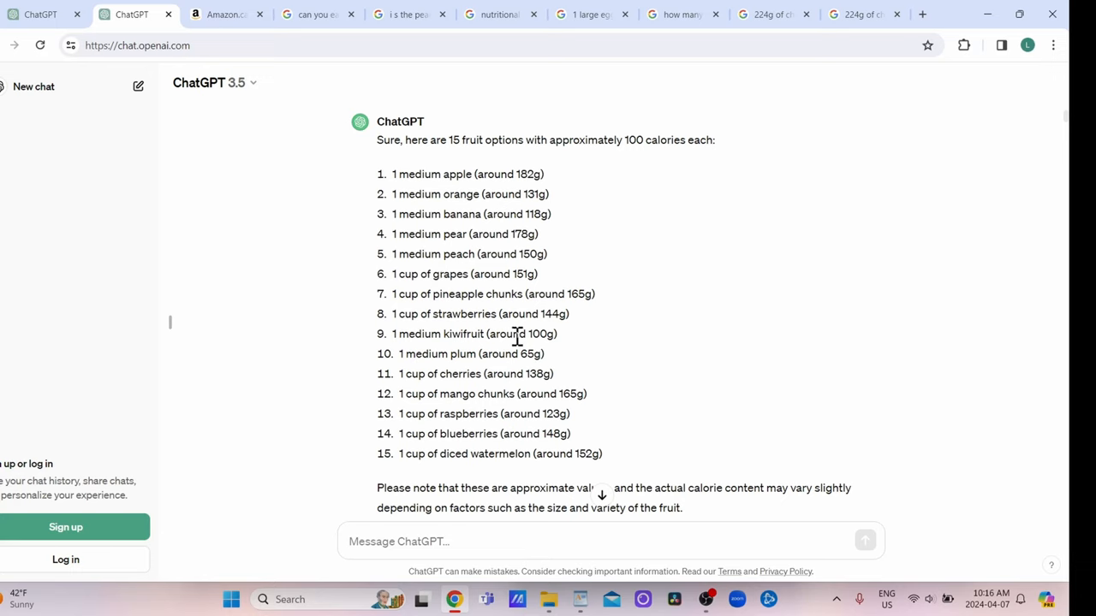
pyautogui.moveTo(471, 288)
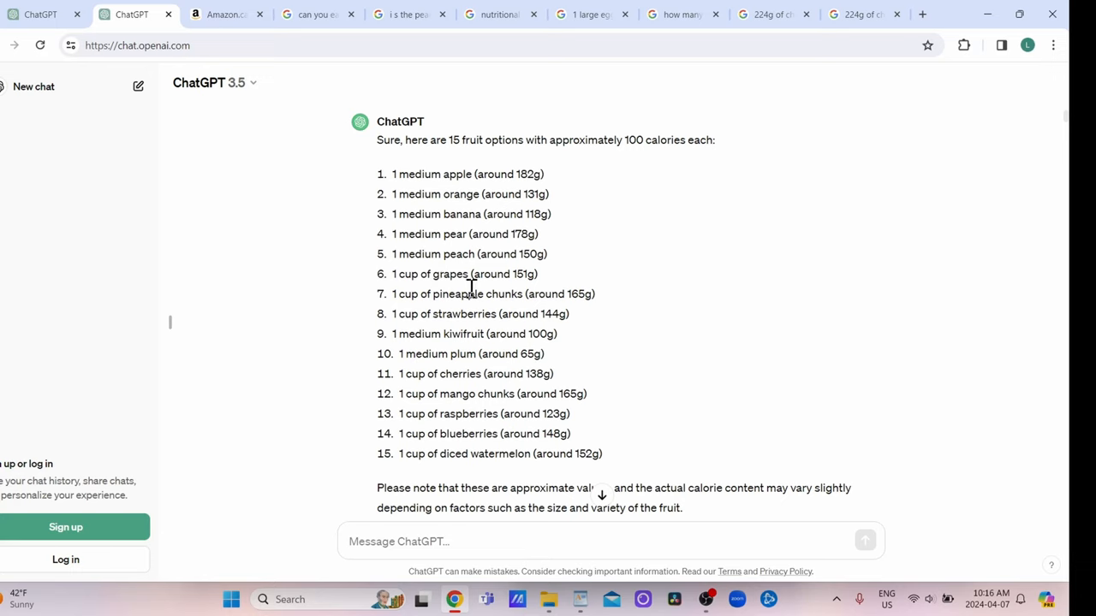
pyautogui.moveTo(481, 291)
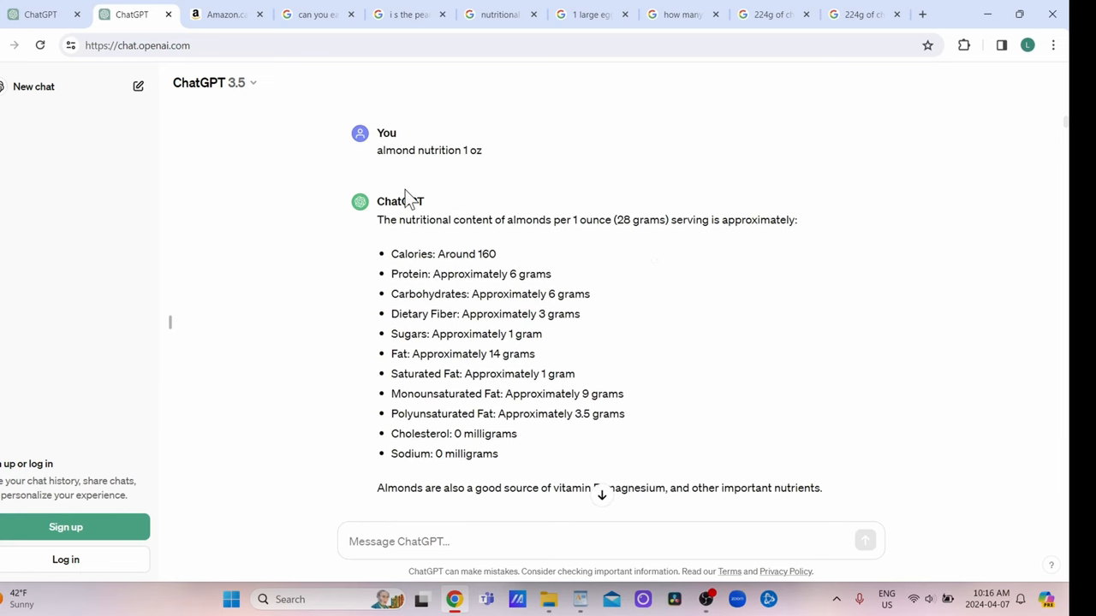
pyautogui.scroll(-3)
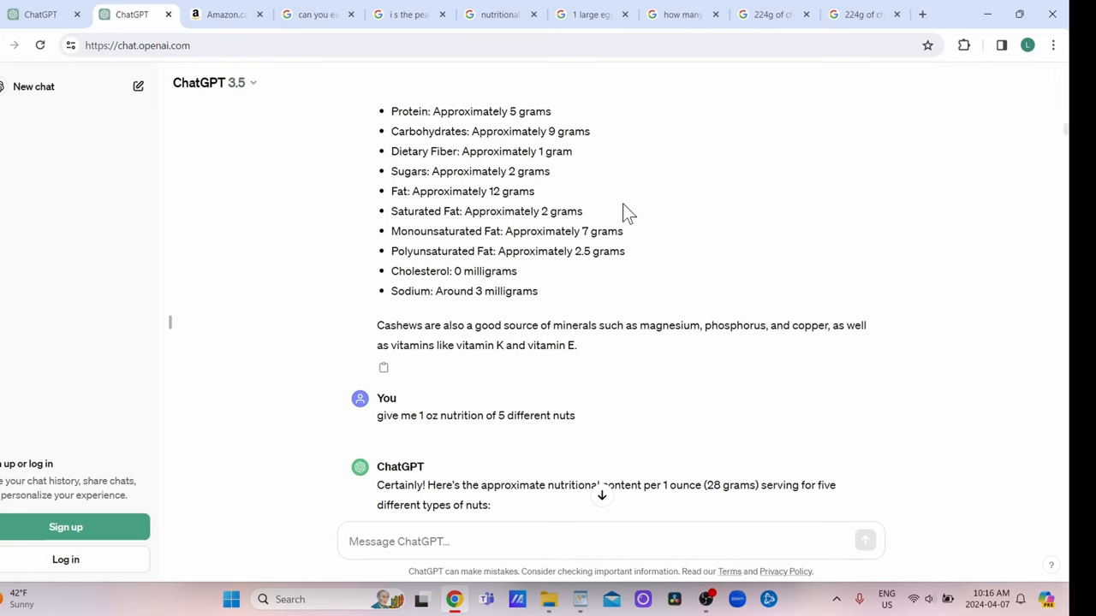
pyautogui.scroll(-3)
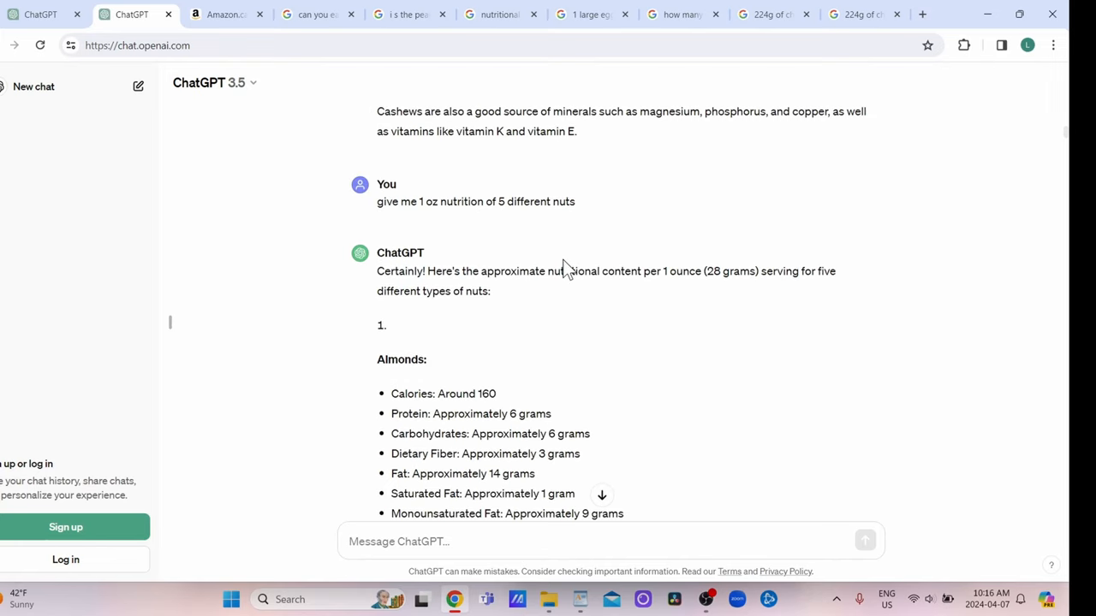
pyautogui.scroll(-3)
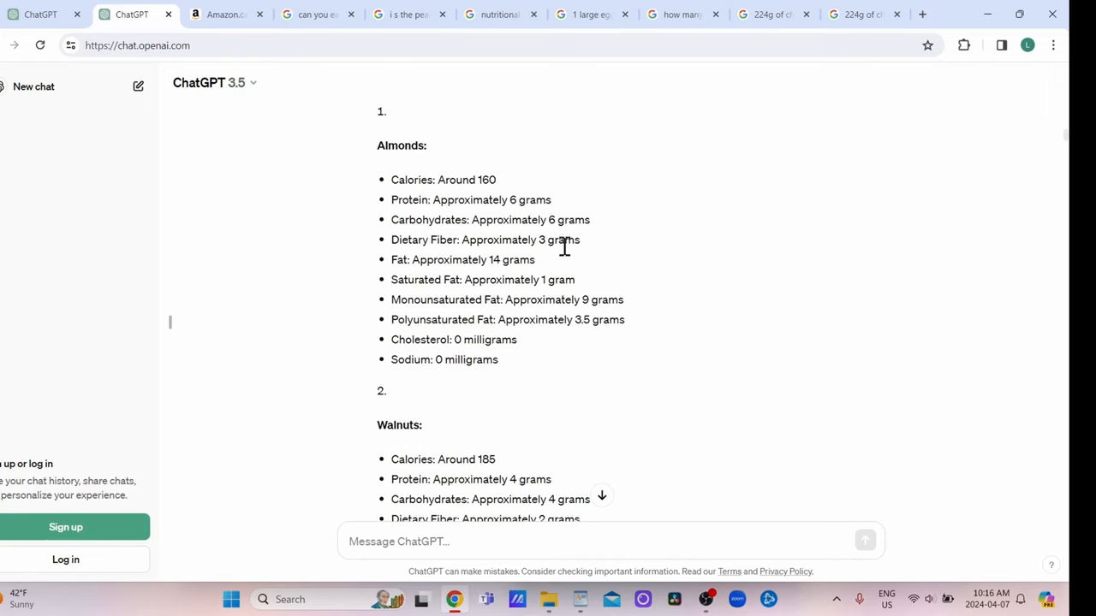
pyautogui.scroll(-3)
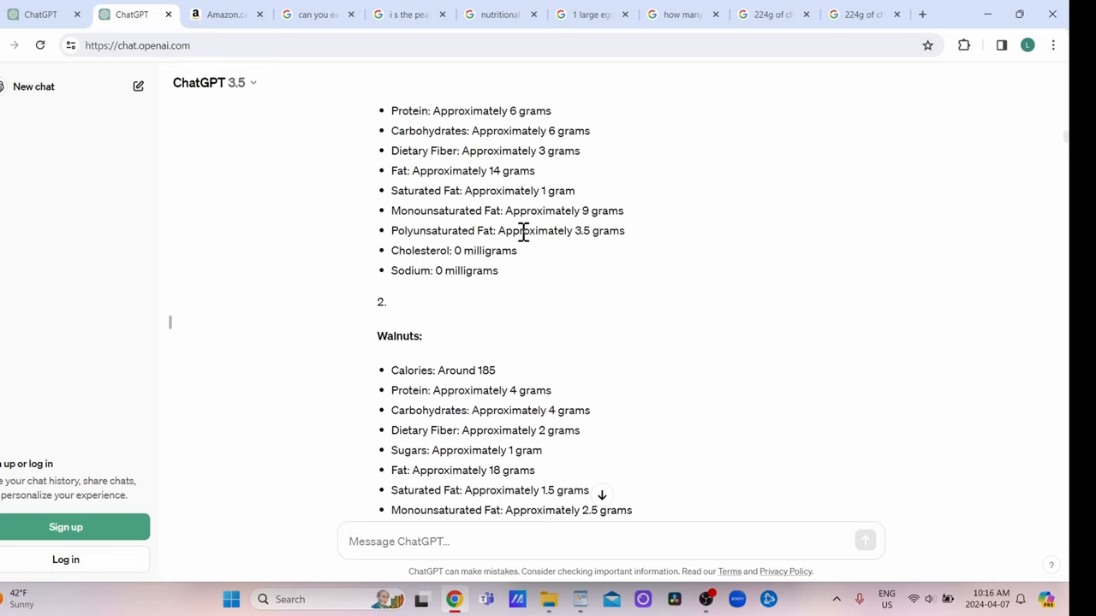
pyautogui.scroll(-3)
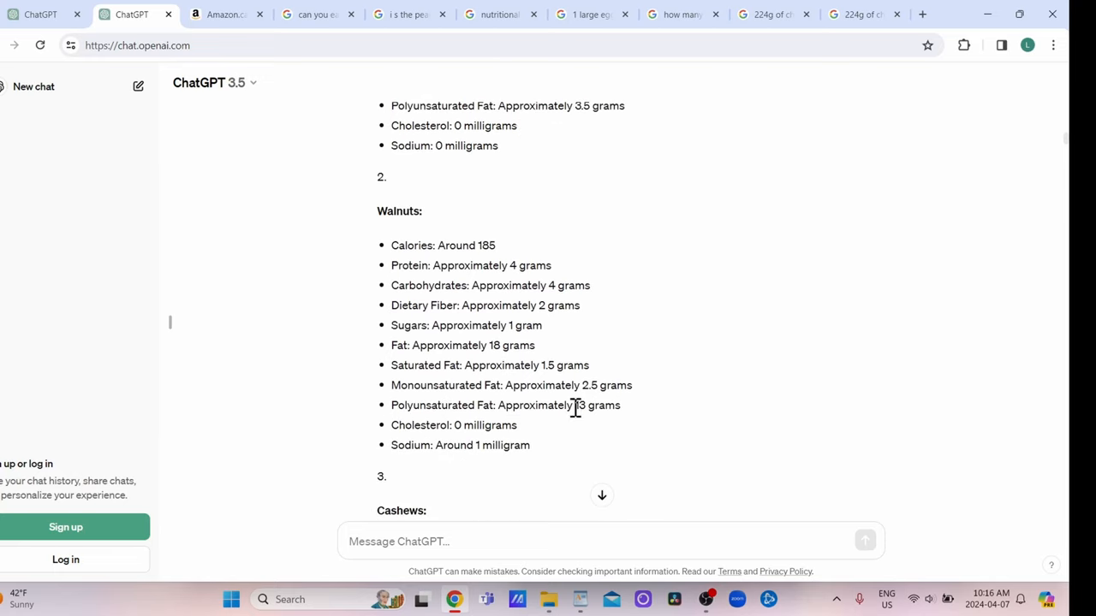
pyautogui.scroll(-3)
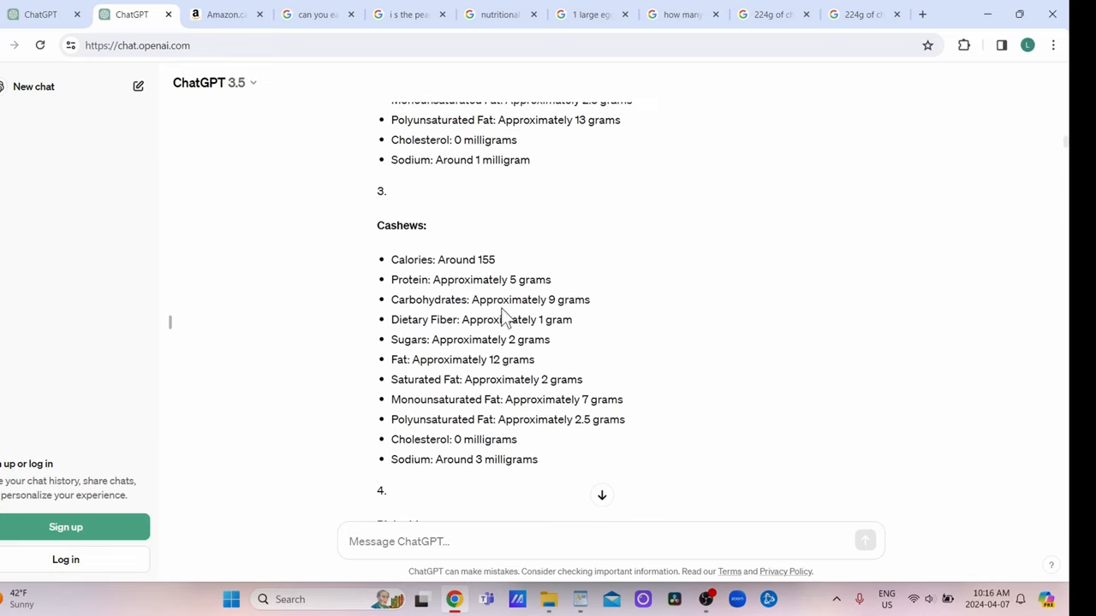
pyautogui.scroll(-3)
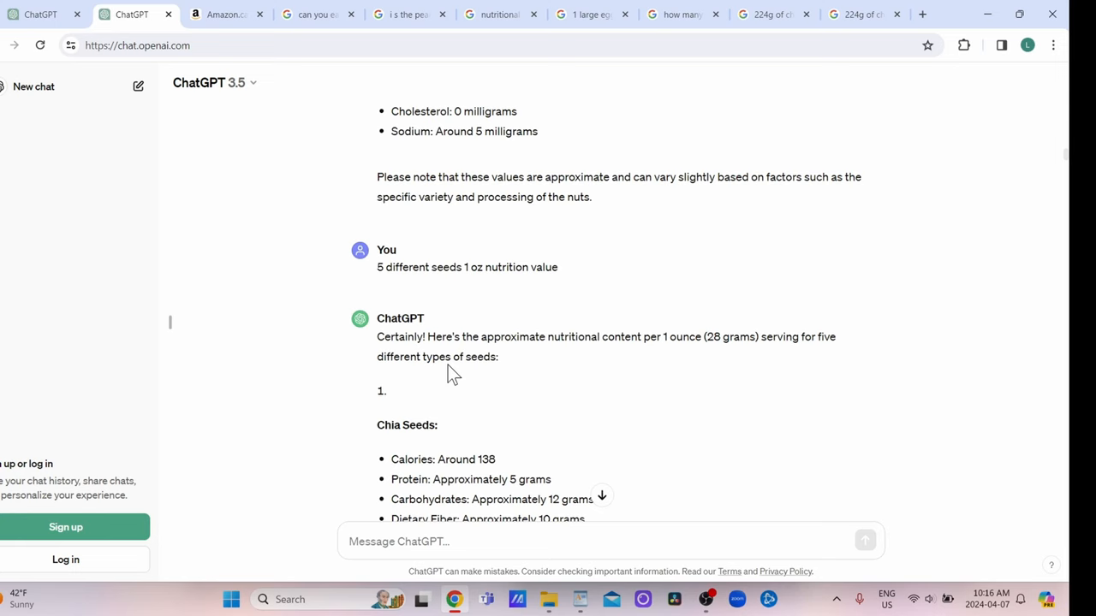
pyautogui.scroll(-3)
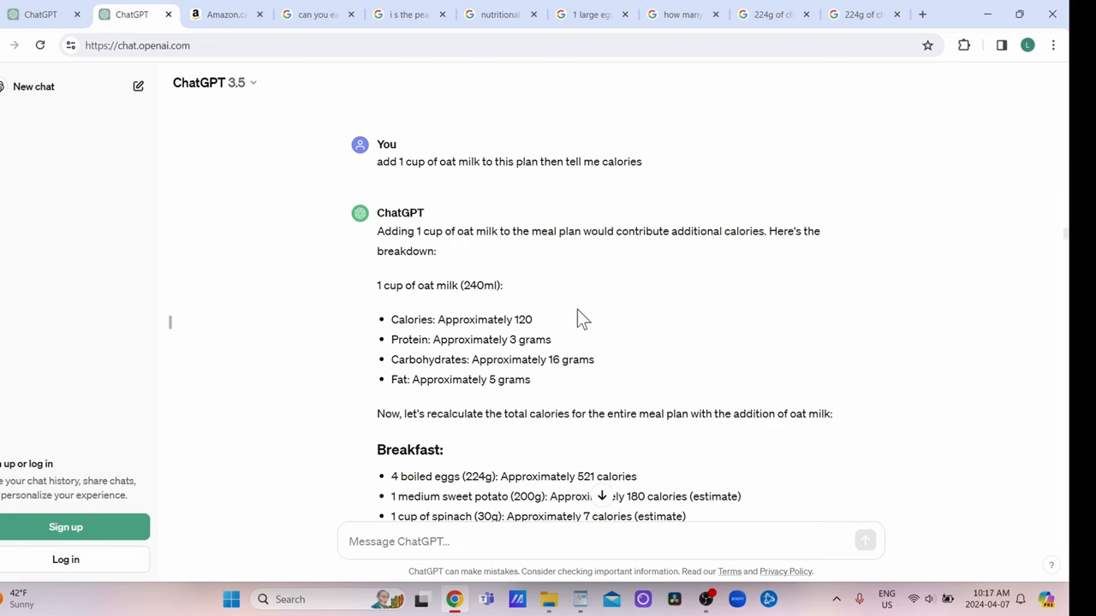
pyautogui.moveTo(505, 224)
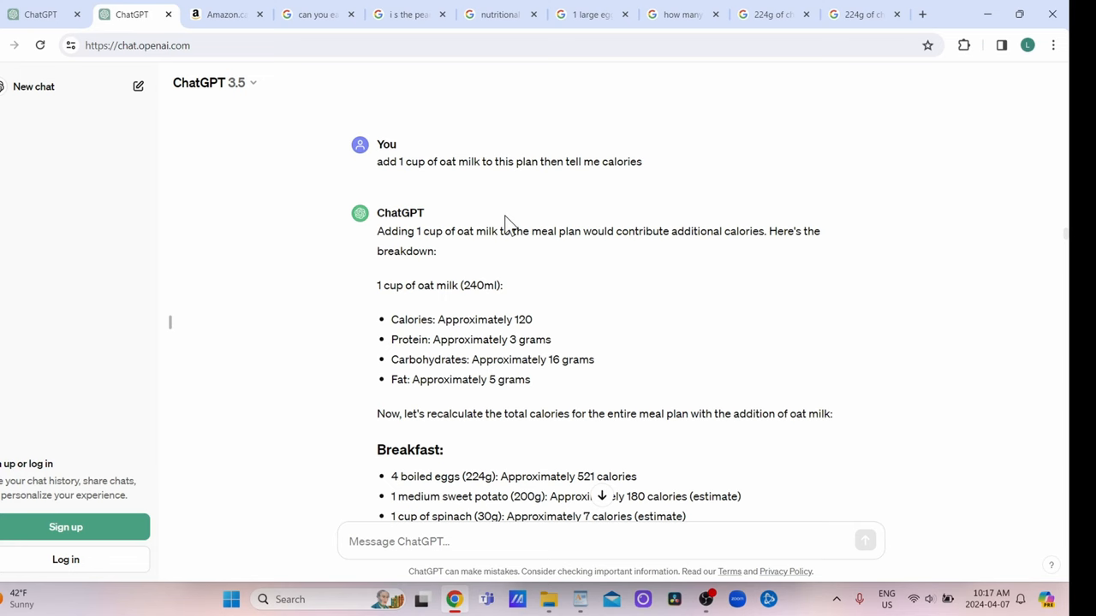
pyautogui.moveTo(633, 263)
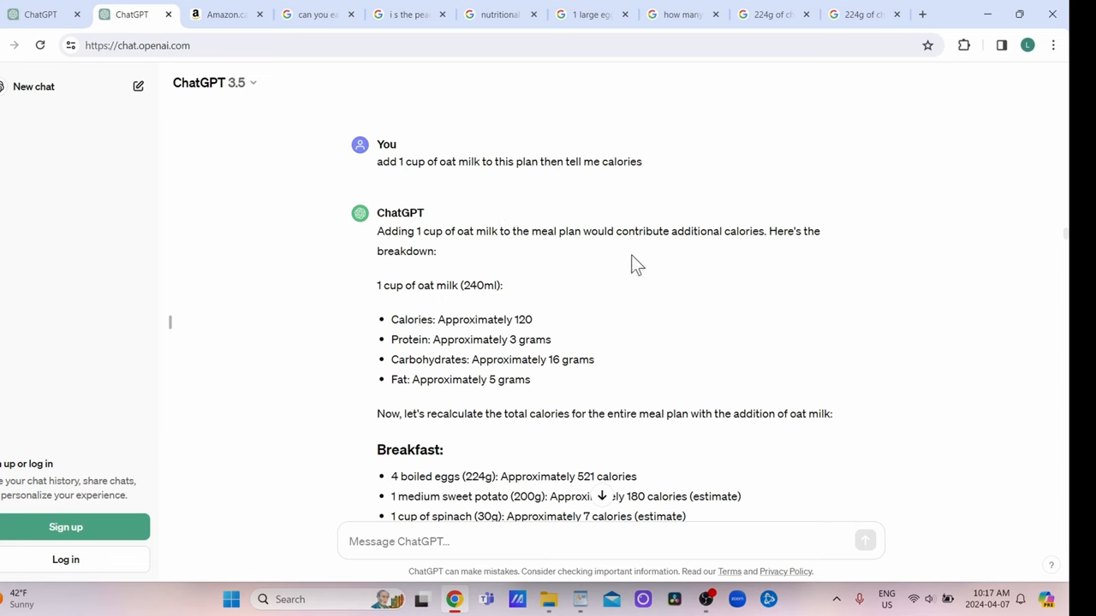
pyautogui.moveTo(541, 272)
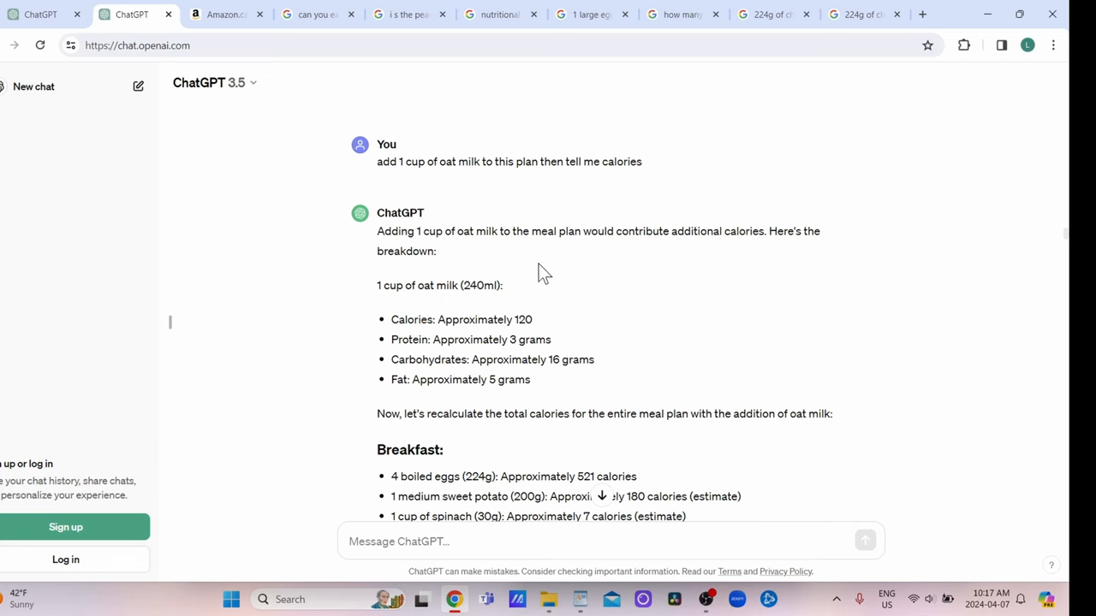
pyautogui.scroll(-3)
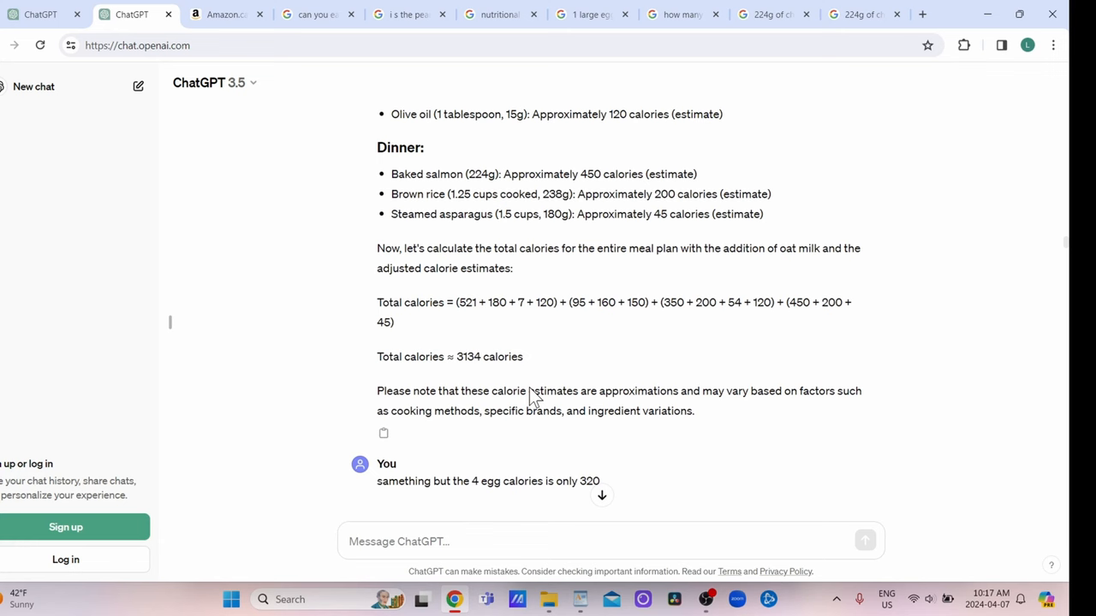
pyautogui.scroll(-3)
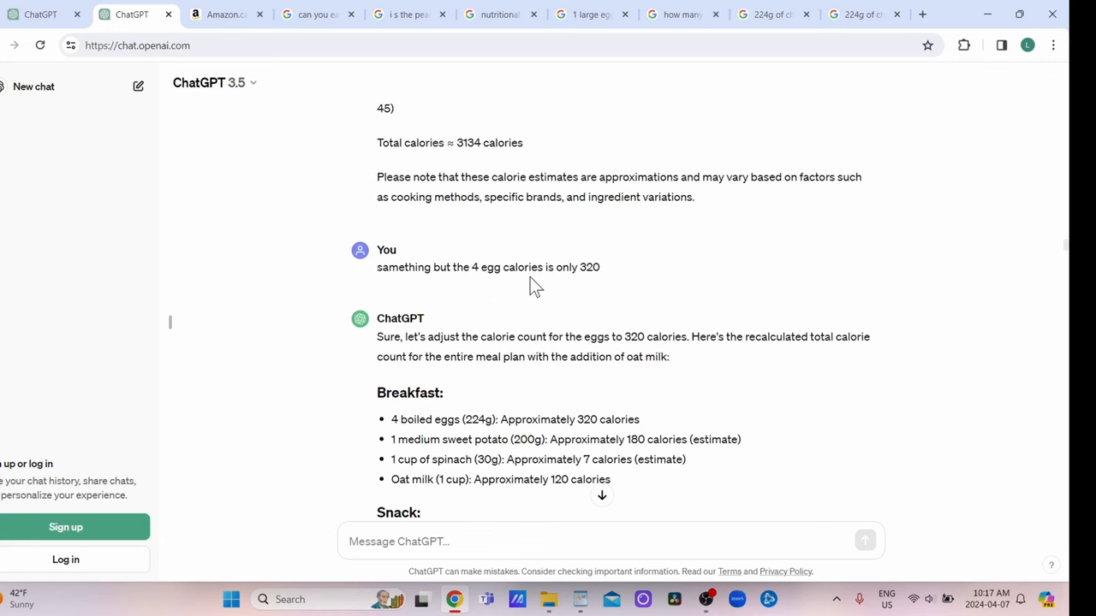
pyautogui.scroll(-3)
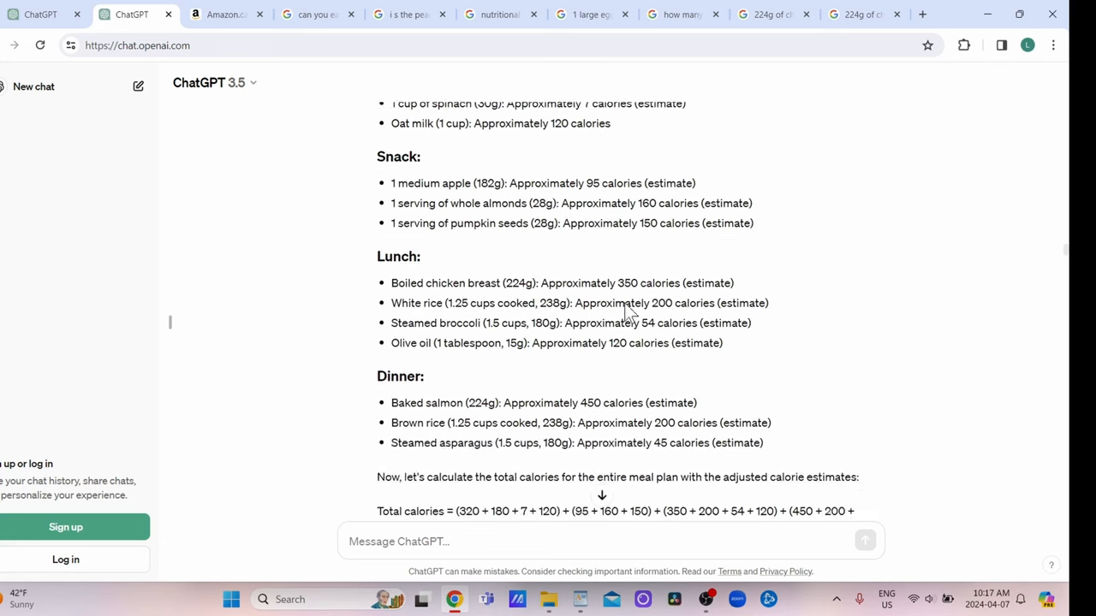
pyautogui.scroll(-3)
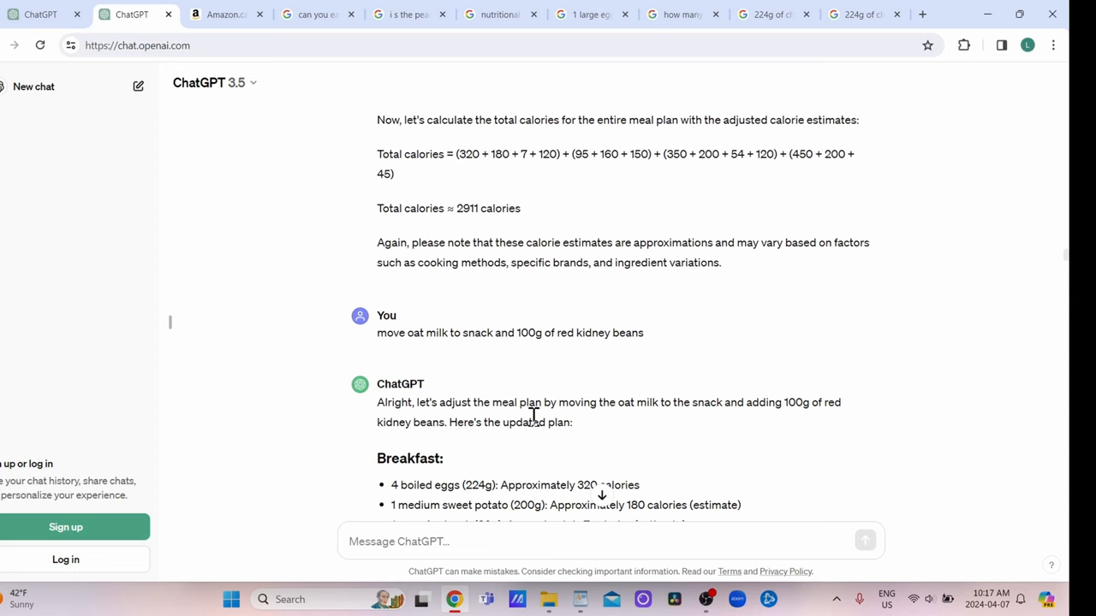
pyautogui.scroll(-3)
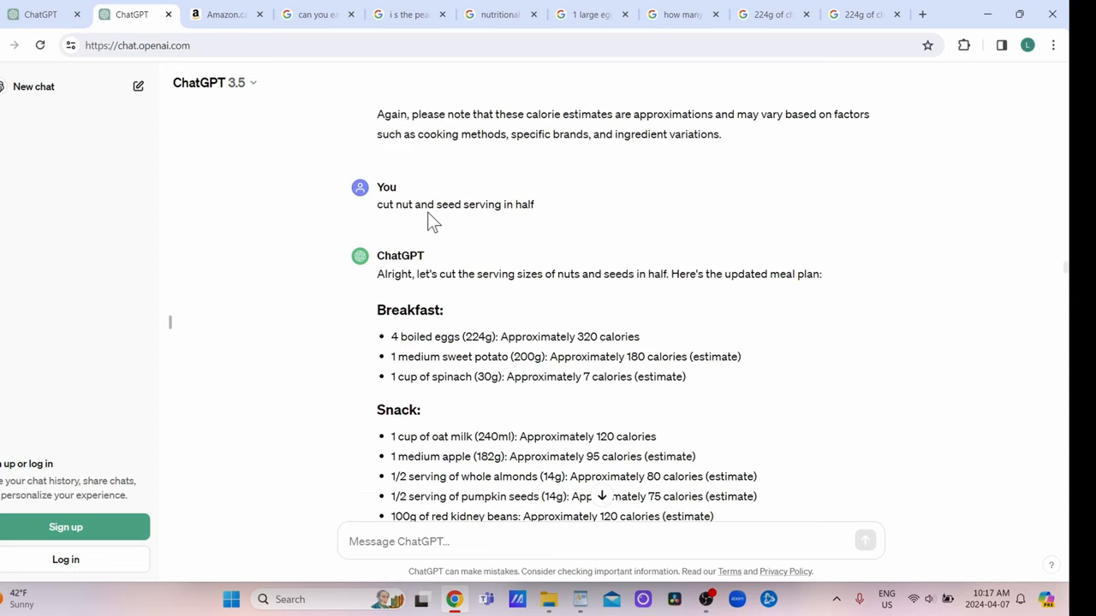
pyautogui.moveTo(425, 233)
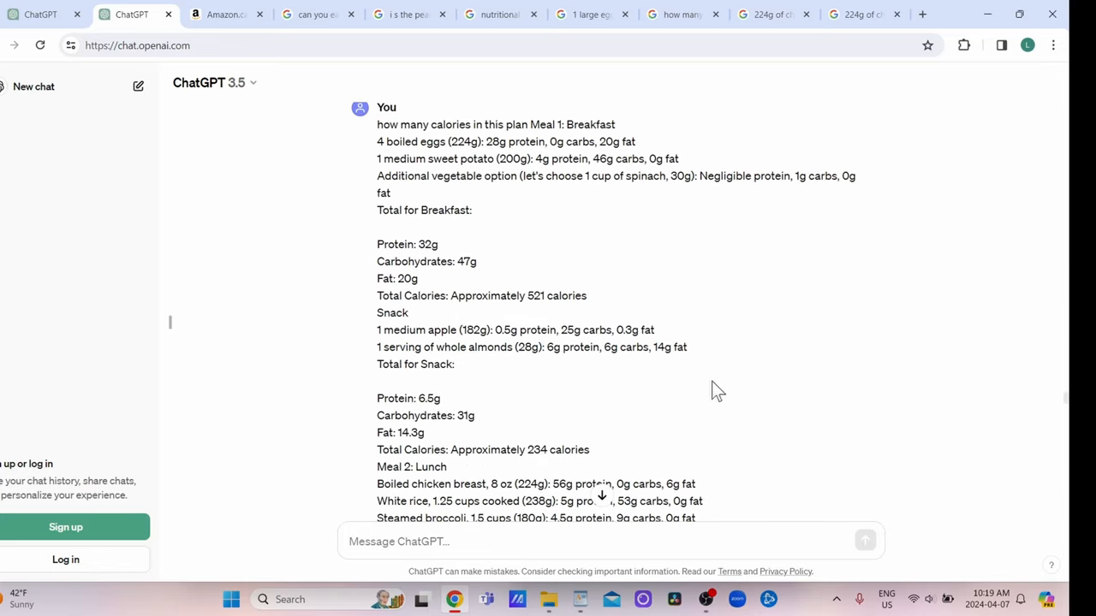
pyautogui.moveTo(428, 176)
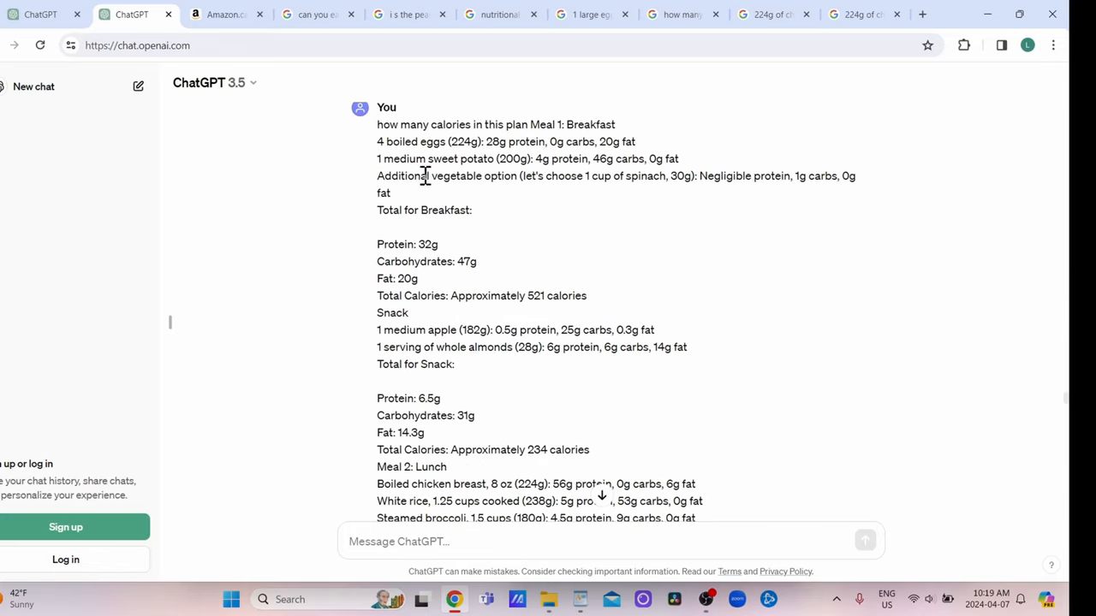
pyautogui.moveTo(568, 236)
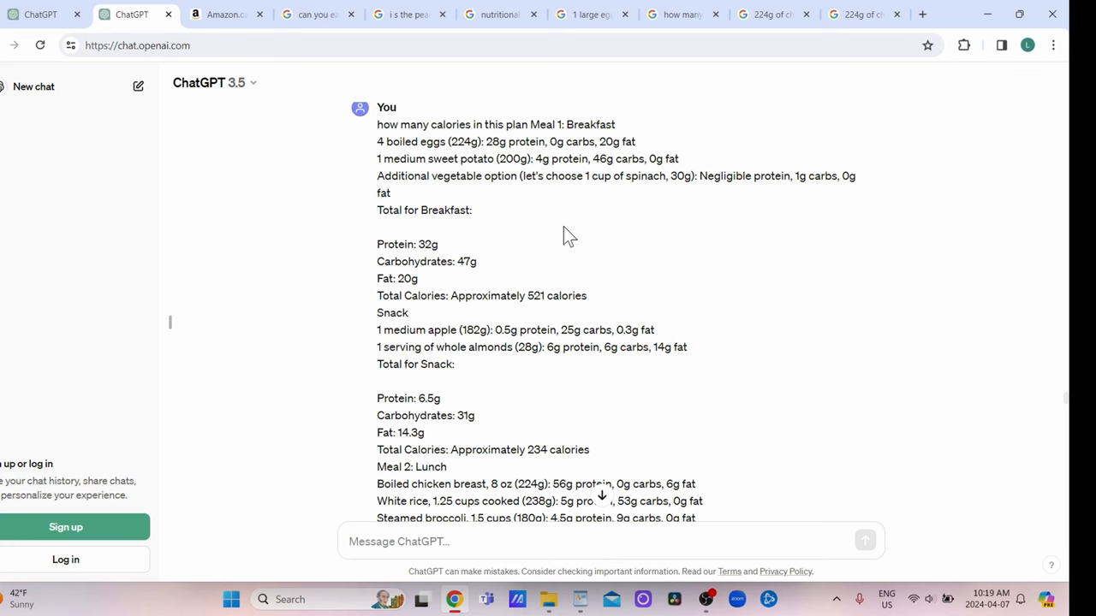
# - Bring the 'my meal plan.rtf' WordPad document to the front from the taskbar
pyautogui.click(572, 599)
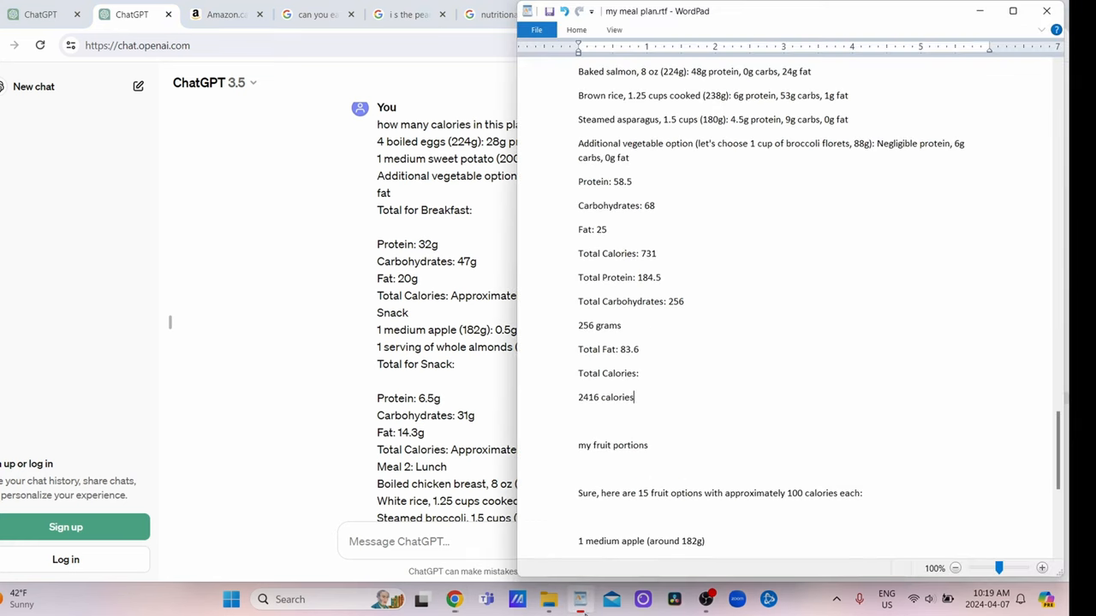
# - Scroll the WordPad meal plan past the fruit snack options to Lunch and back up
pyautogui.scroll(-3)
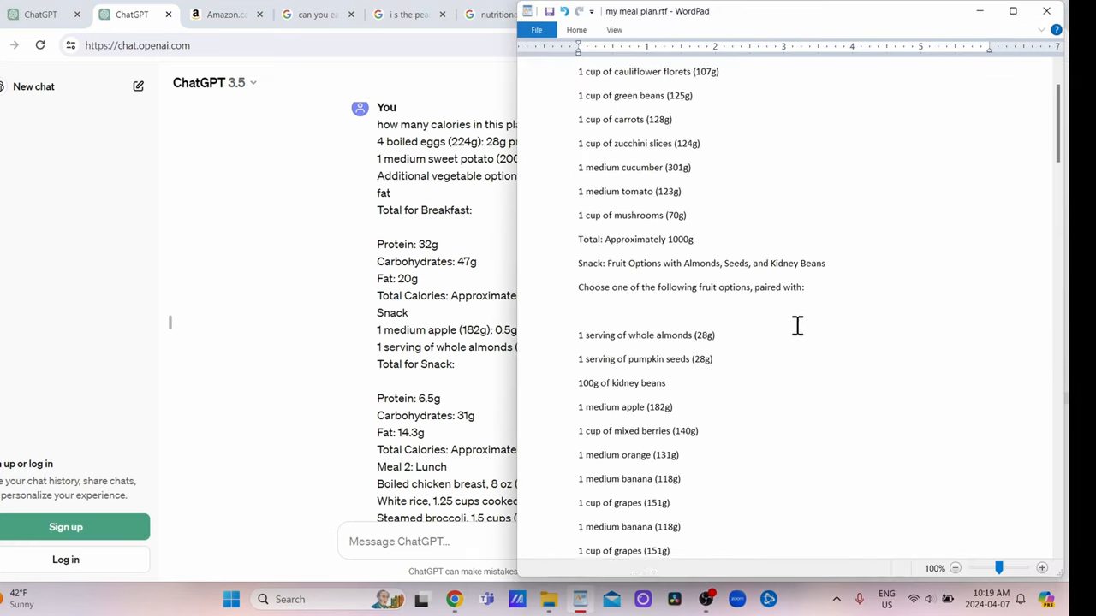
pyautogui.scroll(-3)
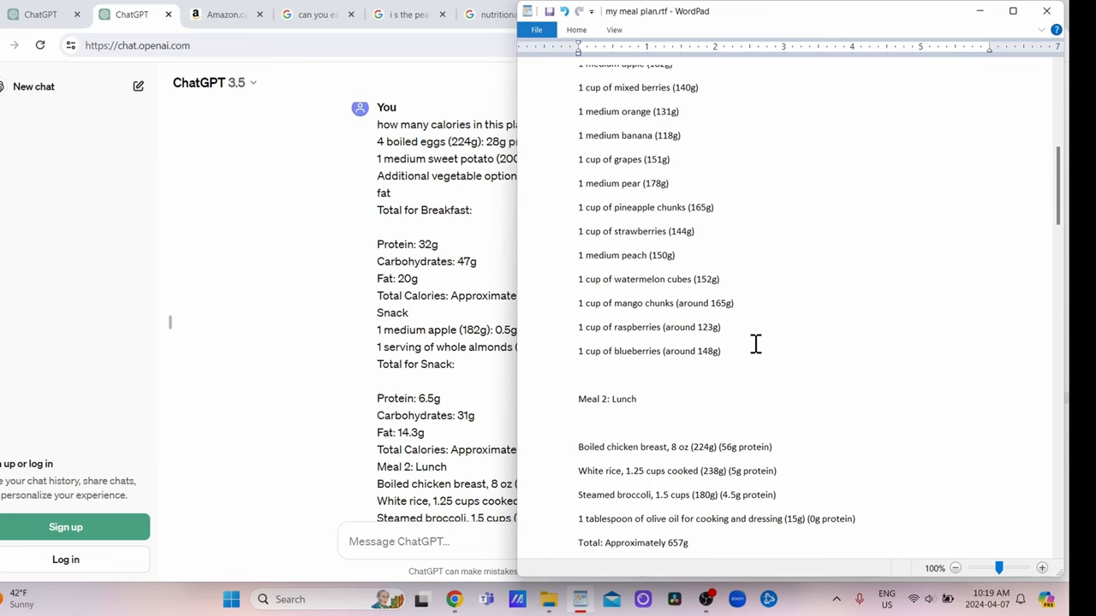
pyautogui.scroll(3)
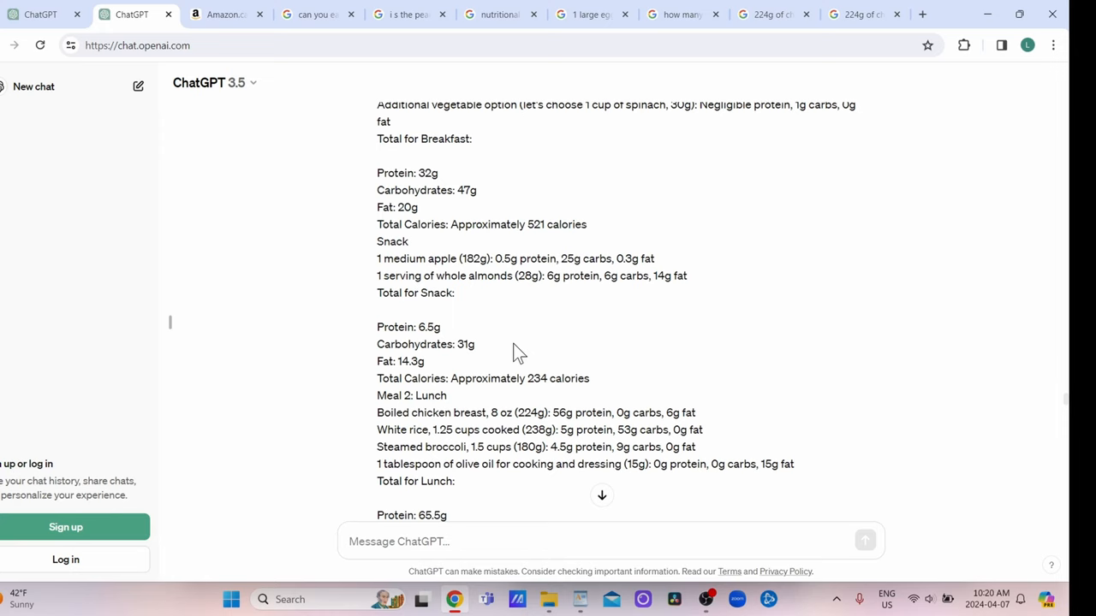
pyautogui.scroll(-3)
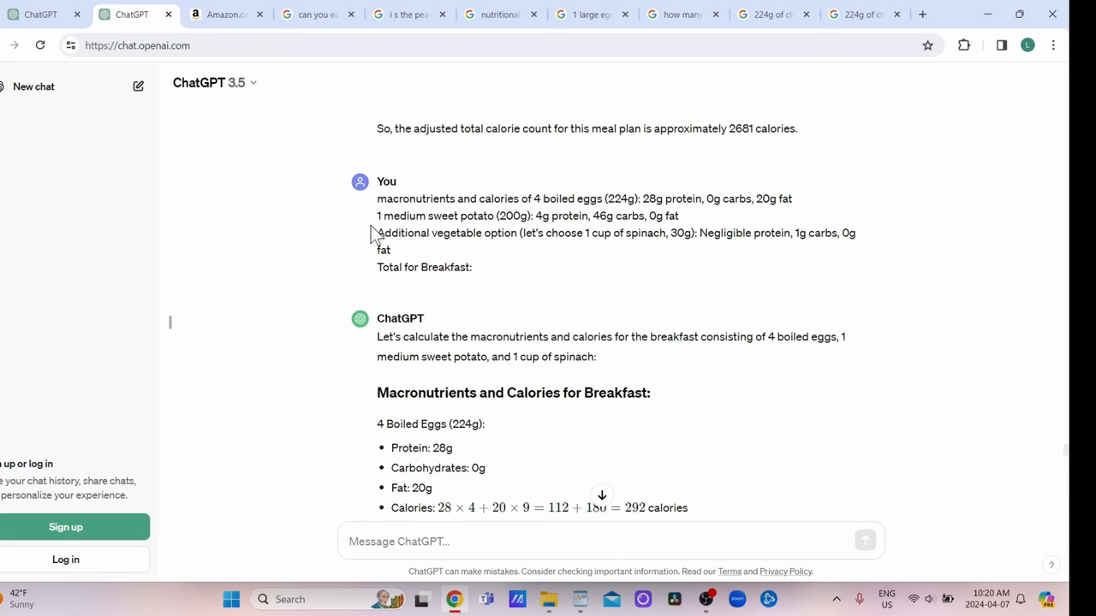
pyautogui.moveTo(657, 216)
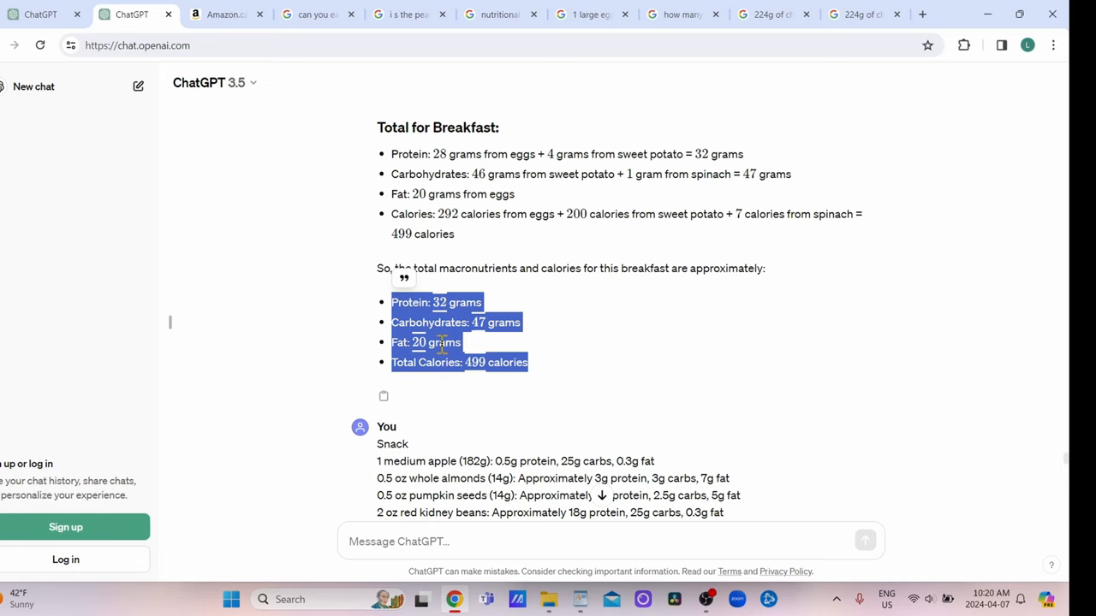
pyautogui.moveTo(451, 384)
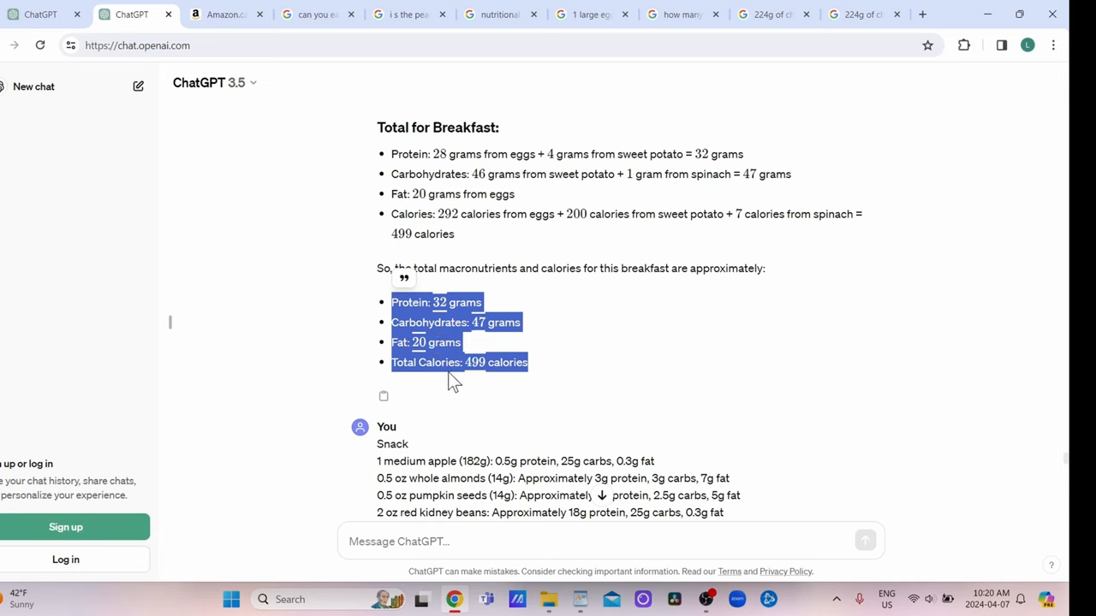
pyautogui.click(618, 358)
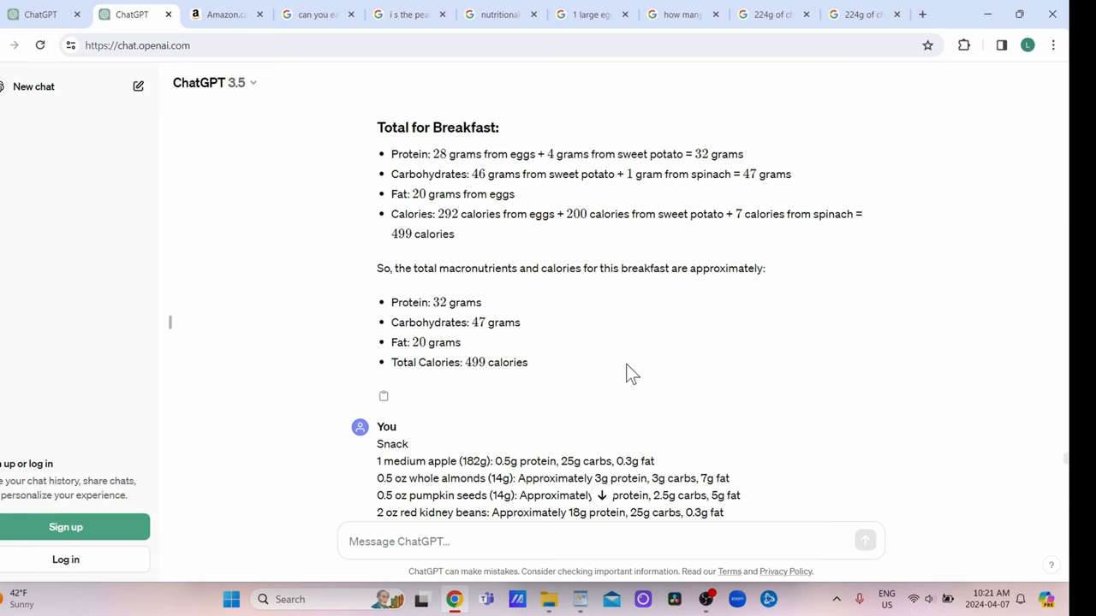
pyautogui.scroll(-3)
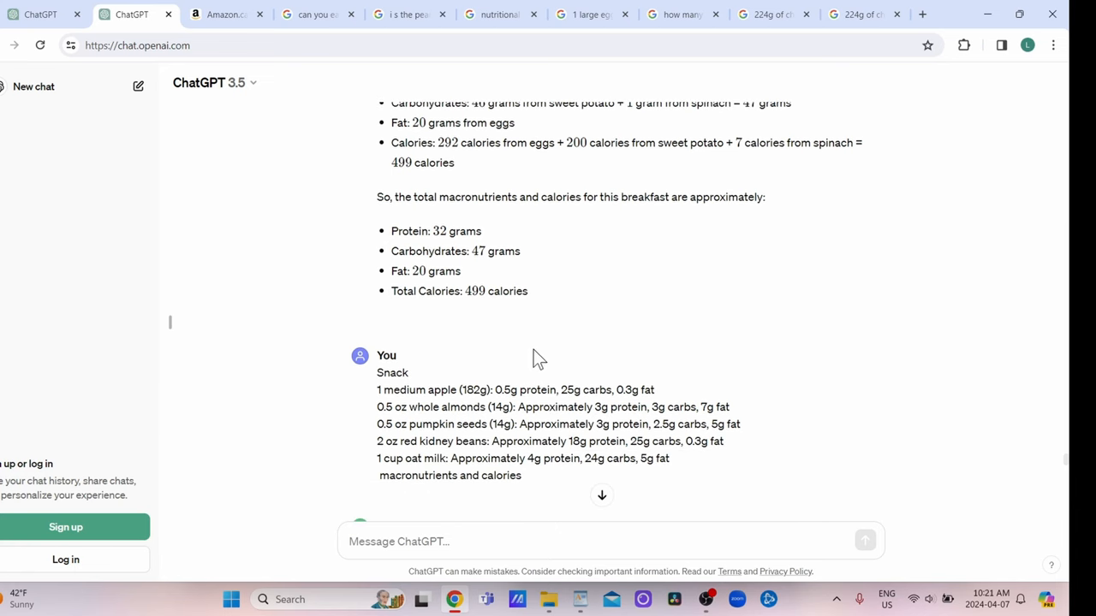
pyautogui.scroll(-3)
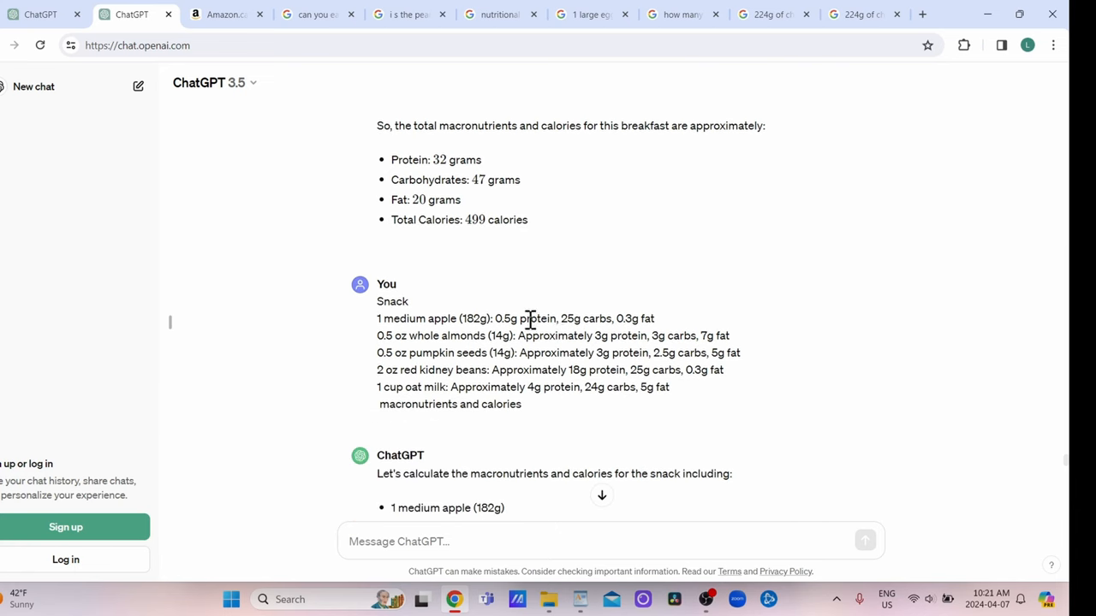
pyautogui.scroll(-3)
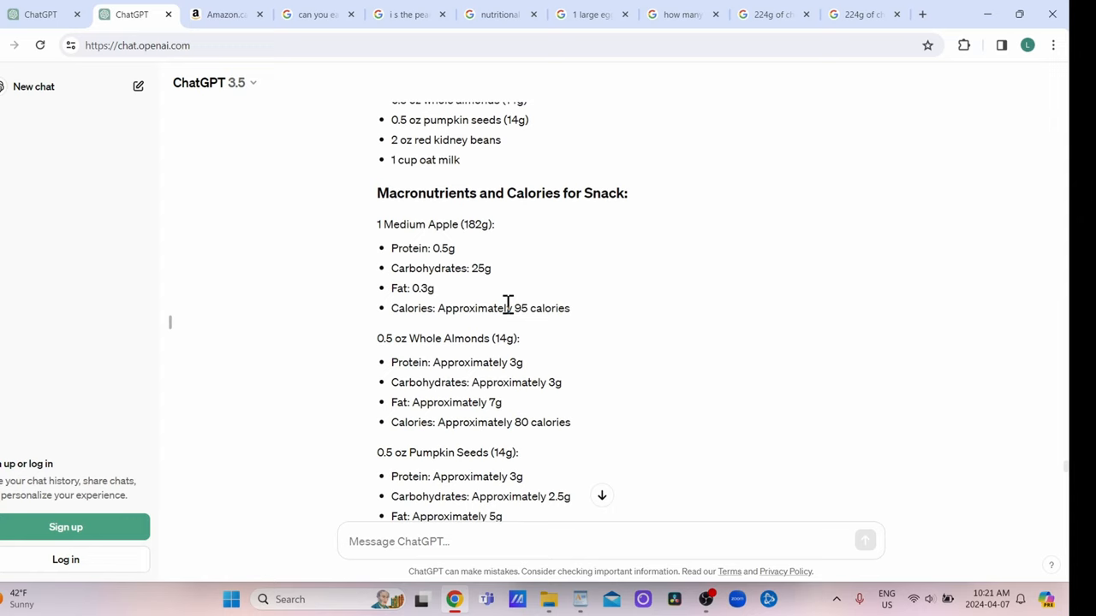
pyautogui.scroll(-3)
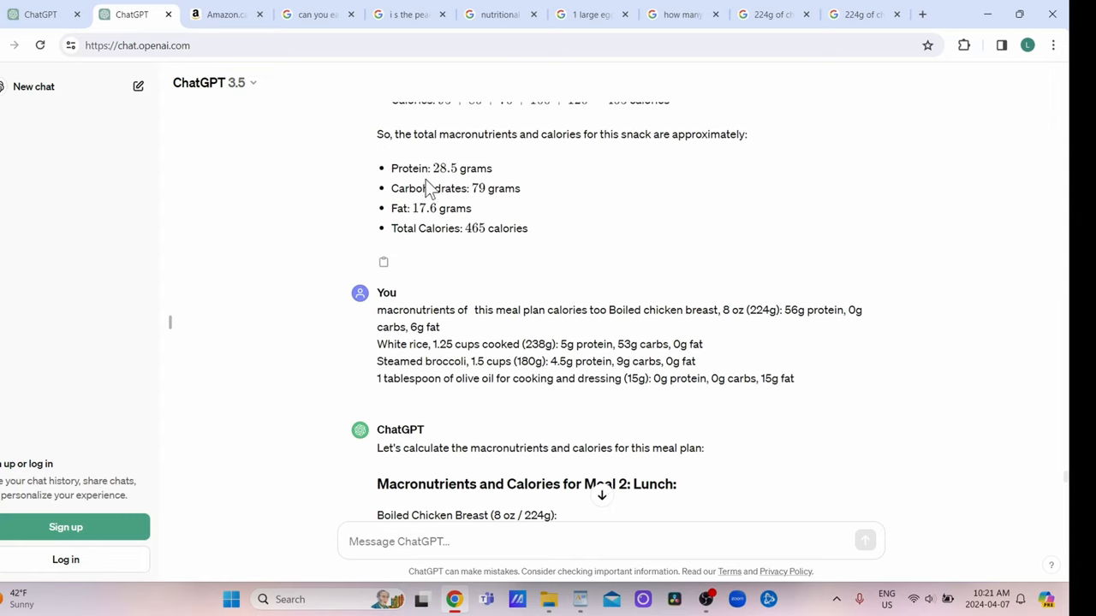
pyautogui.moveTo(436, 300)
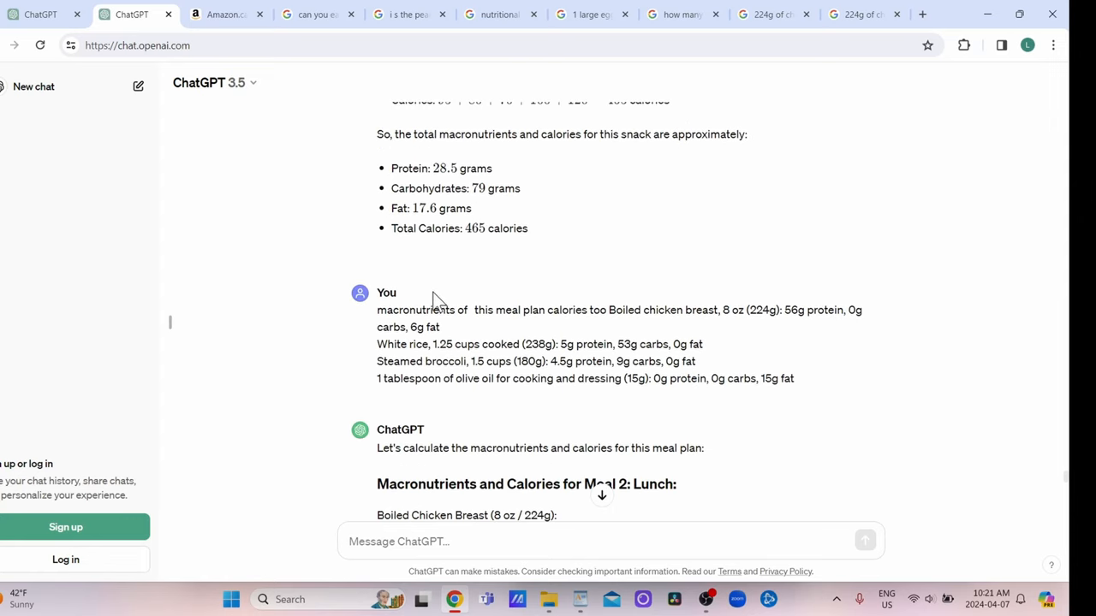
pyautogui.scroll(-3)
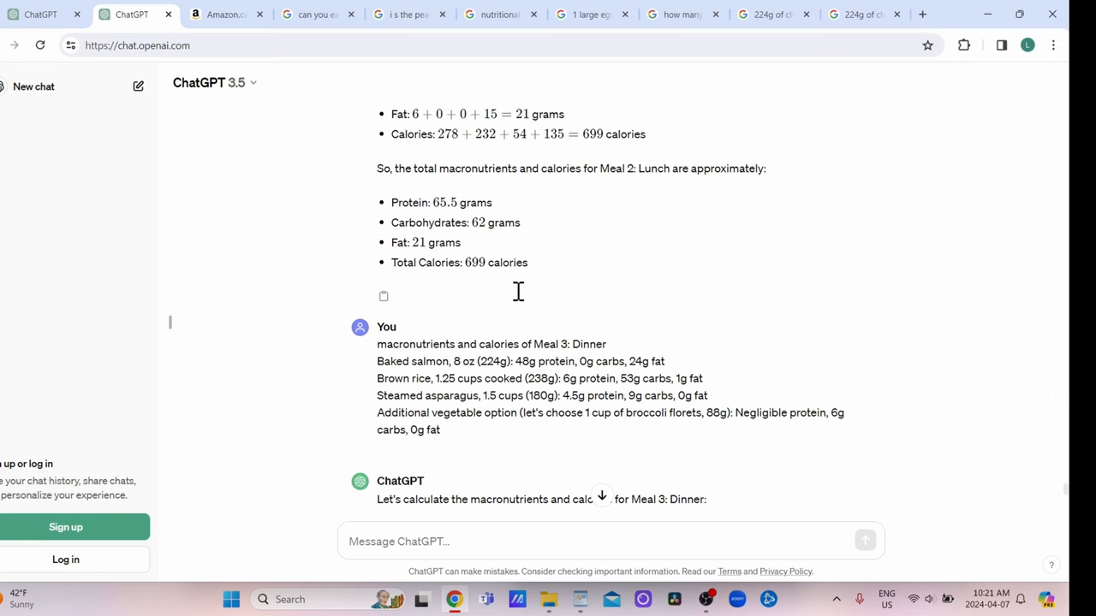
pyautogui.scroll(-3)
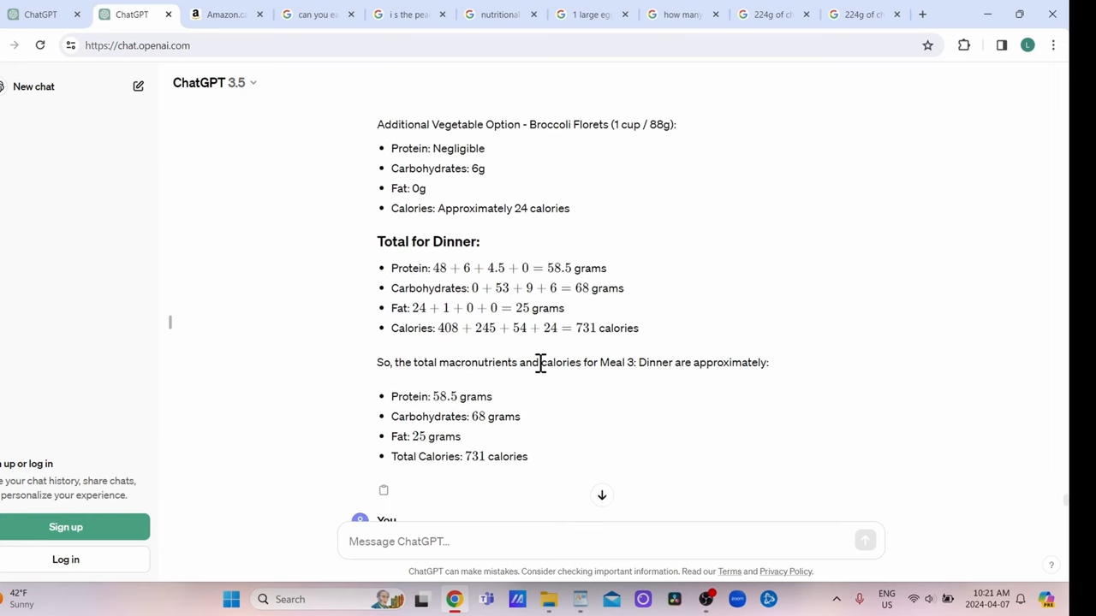
pyautogui.scroll(-3)
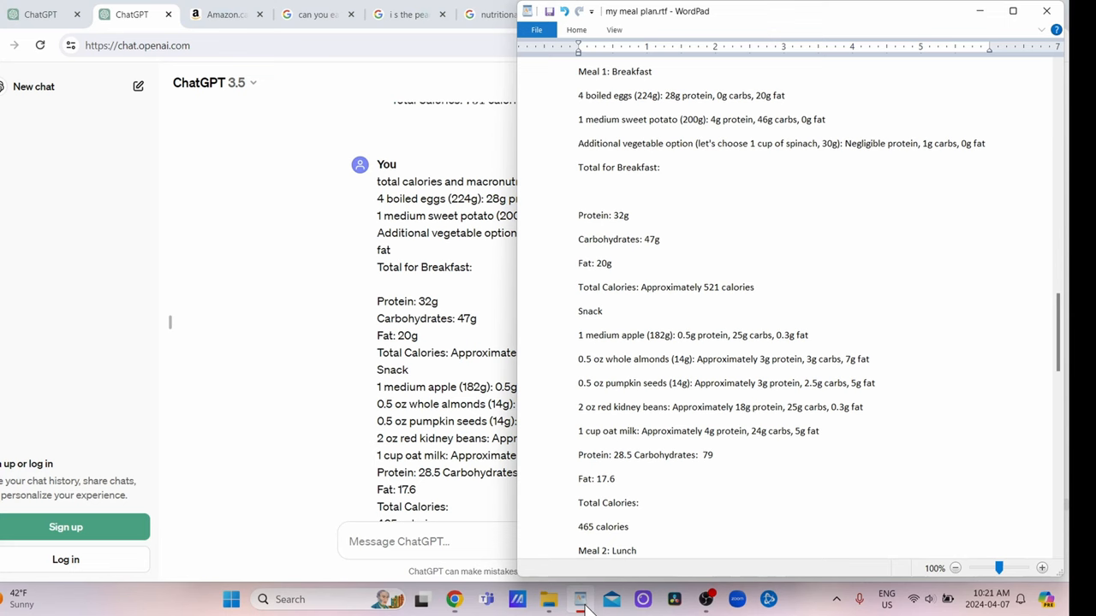
pyautogui.moveTo(305, 416)
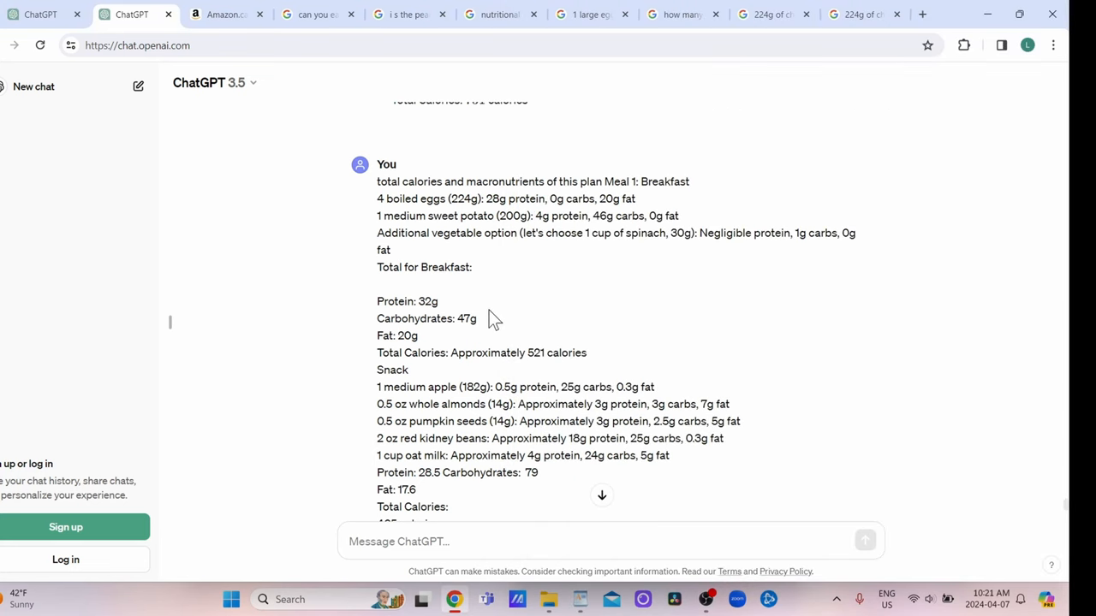
pyautogui.moveTo(448, 440)
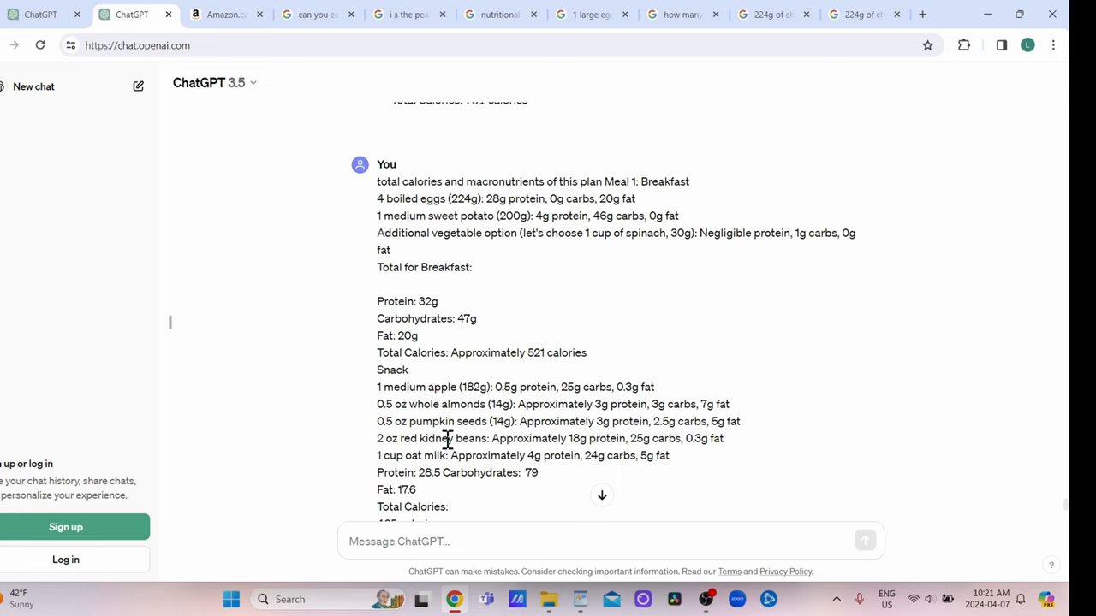
pyautogui.moveTo(187, 537)
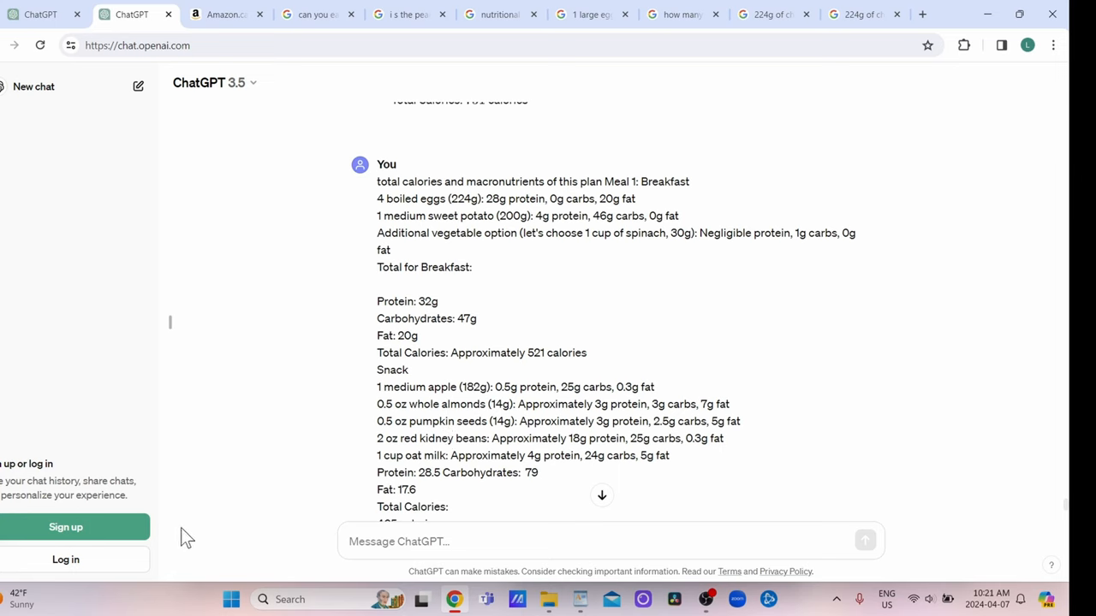
pyautogui.moveTo(360, 541)
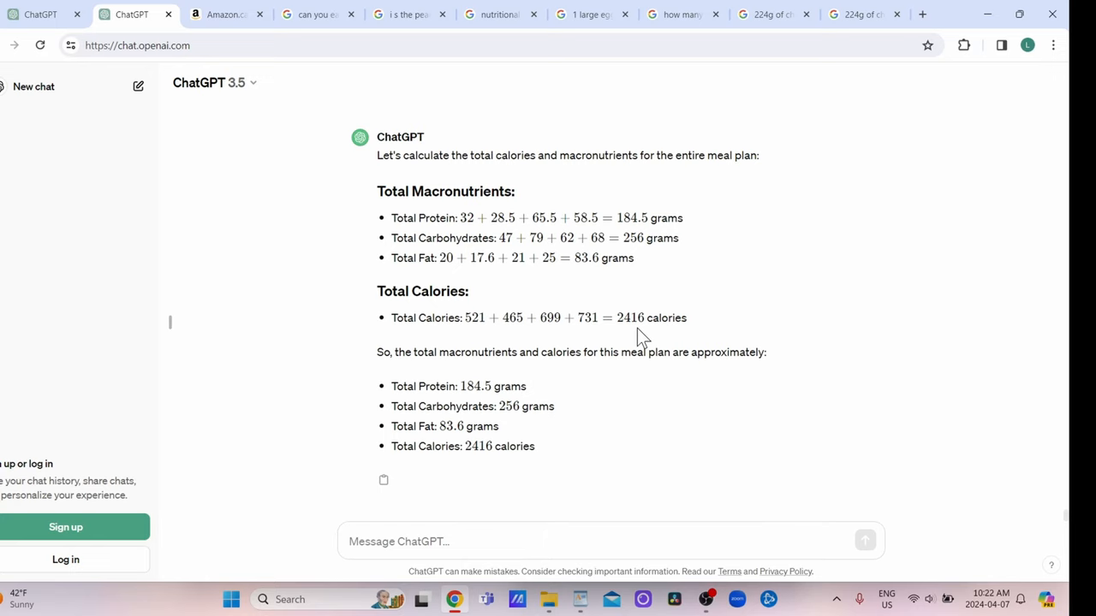
pyautogui.moveTo(498, 394)
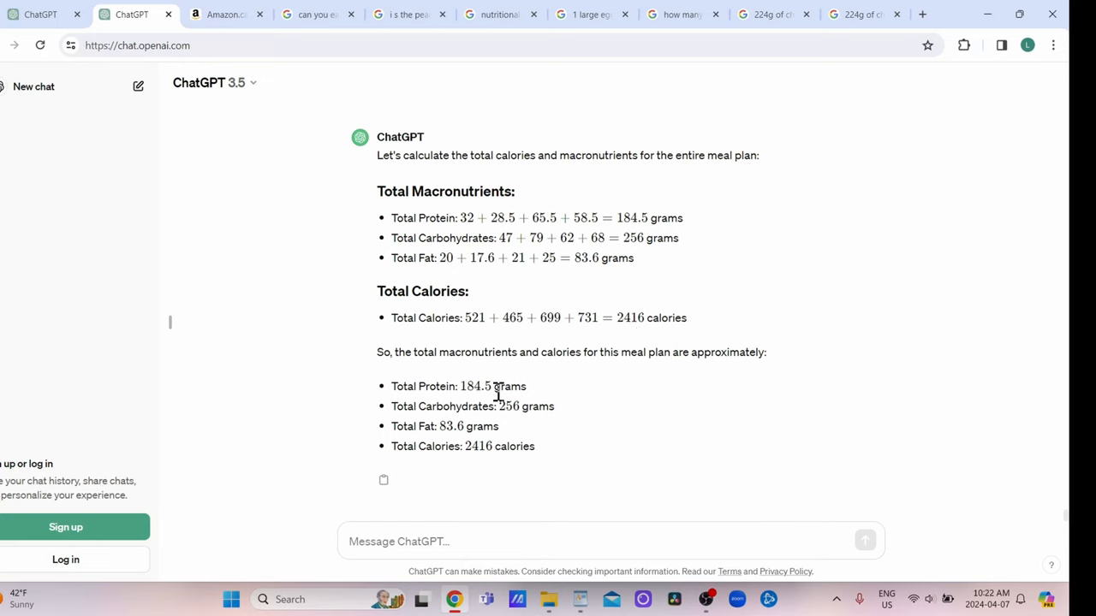
pyautogui.moveTo(500, 445)
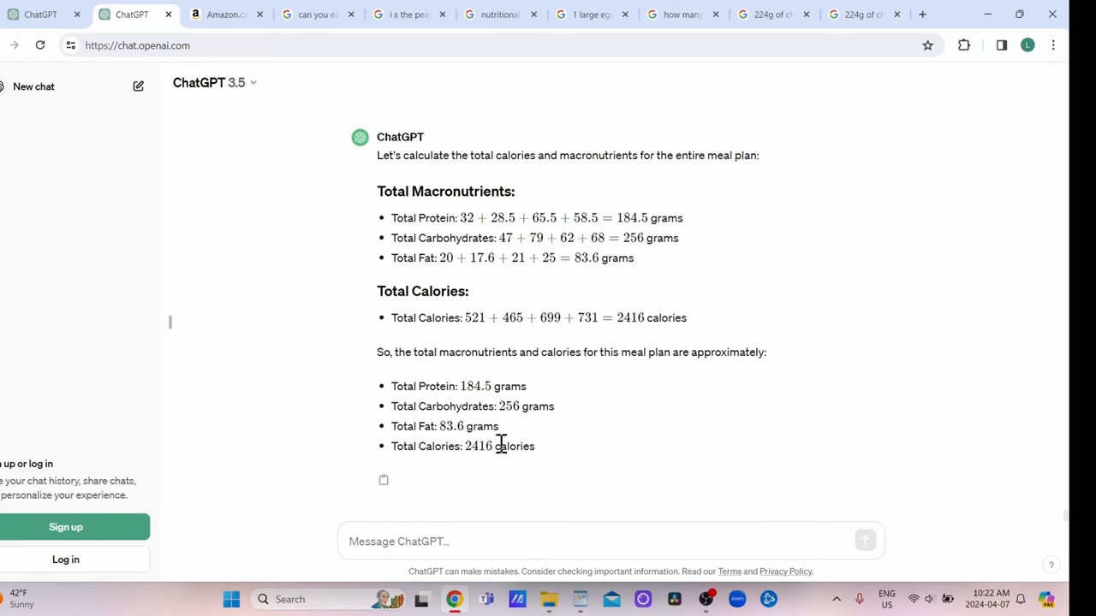
pyautogui.moveTo(701, 455)
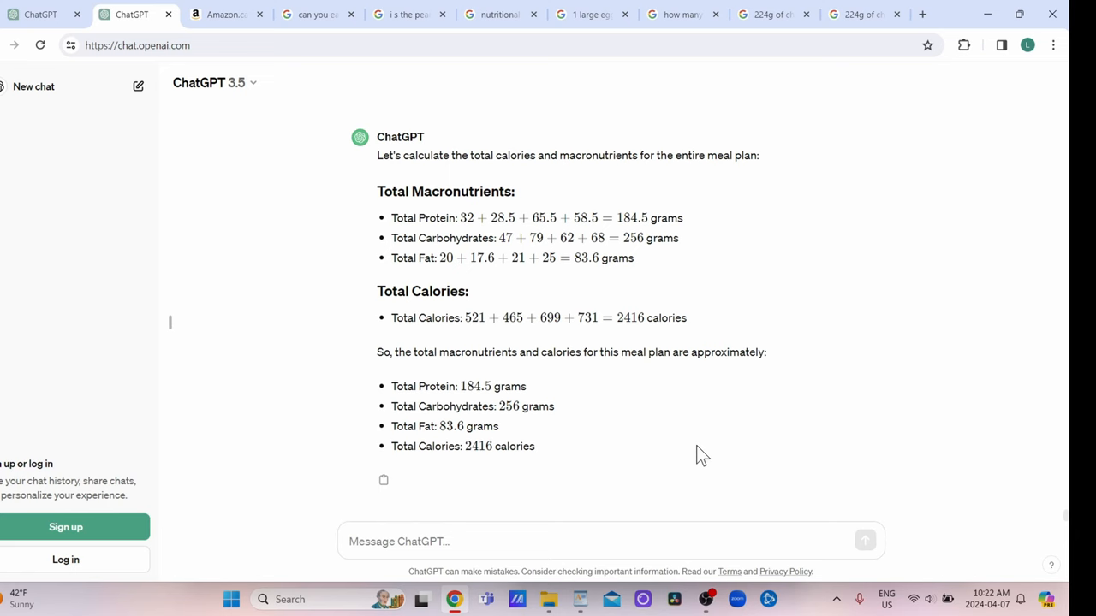
pyautogui.tripleClick(462, 445)
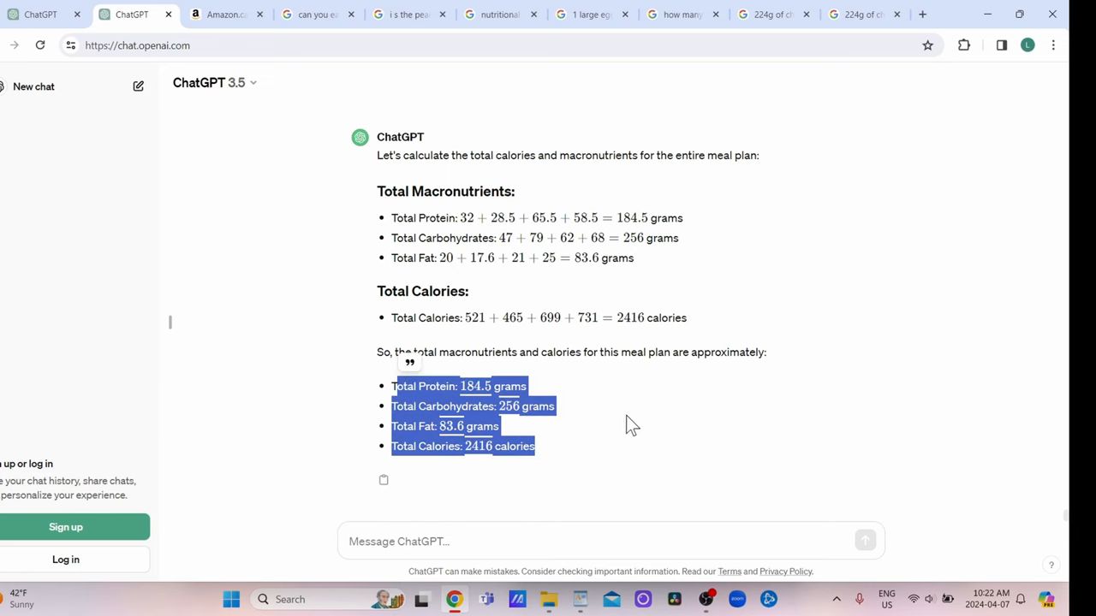
pyautogui.click(656, 411)
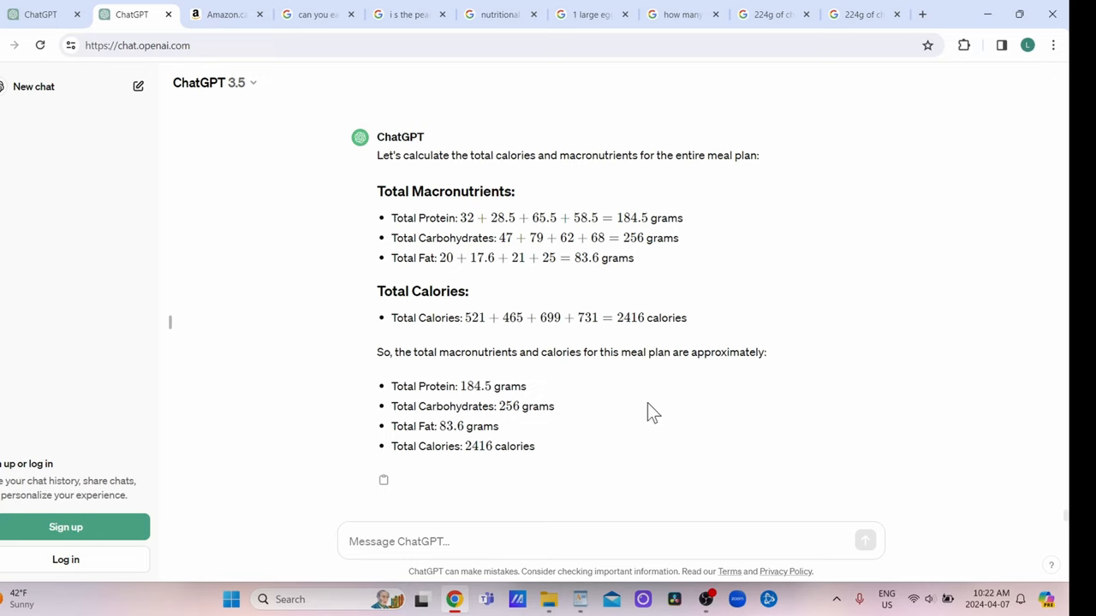
pyautogui.moveTo(521, 452)
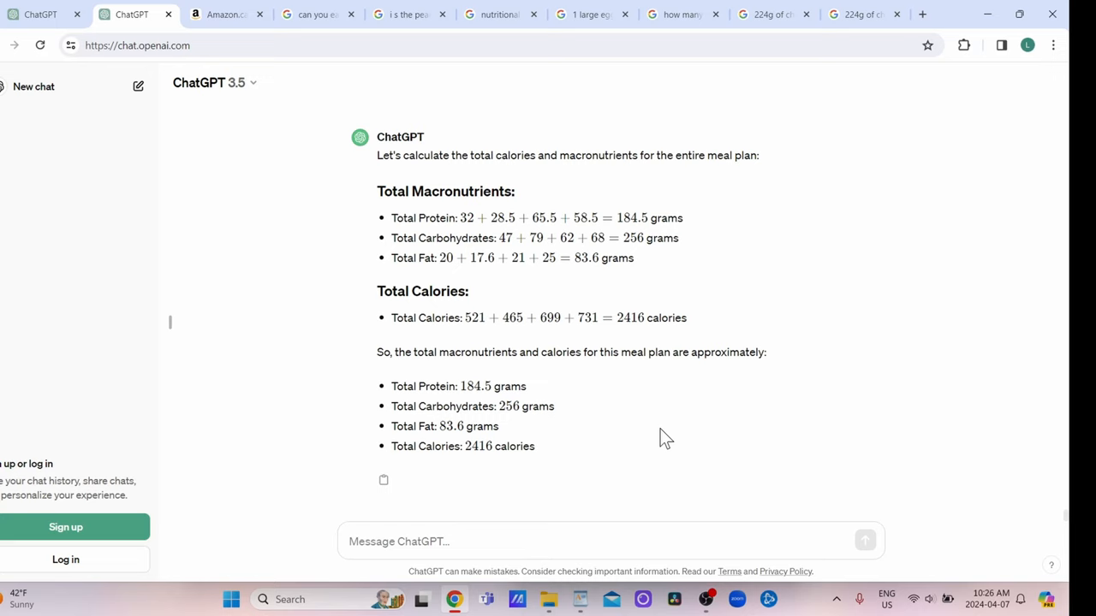
pyautogui.moveTo(573, 529)
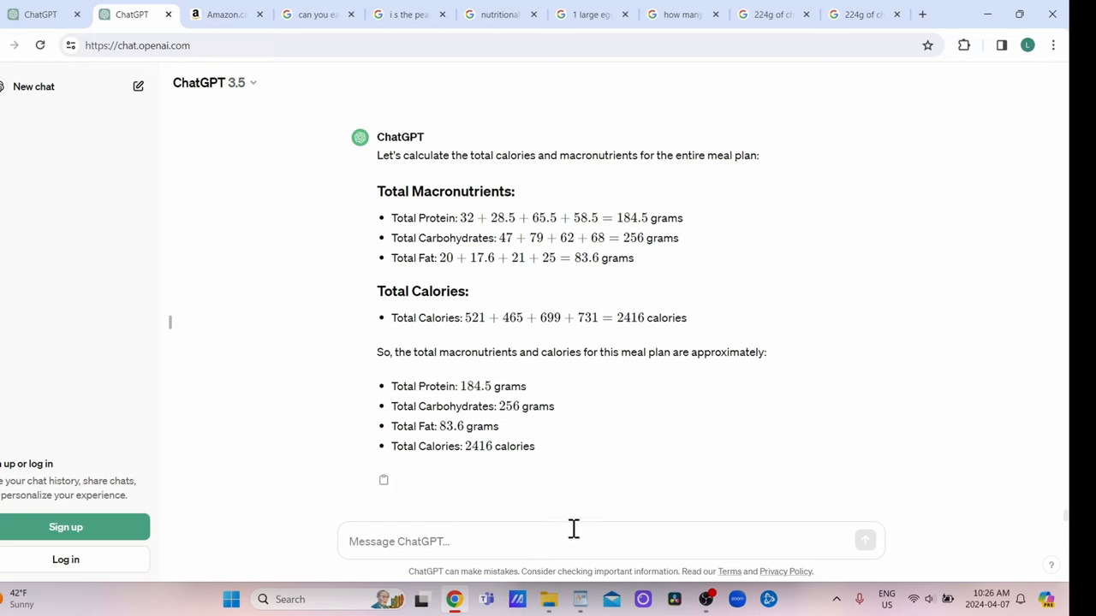
pyautogui.moveTo(657, 442)
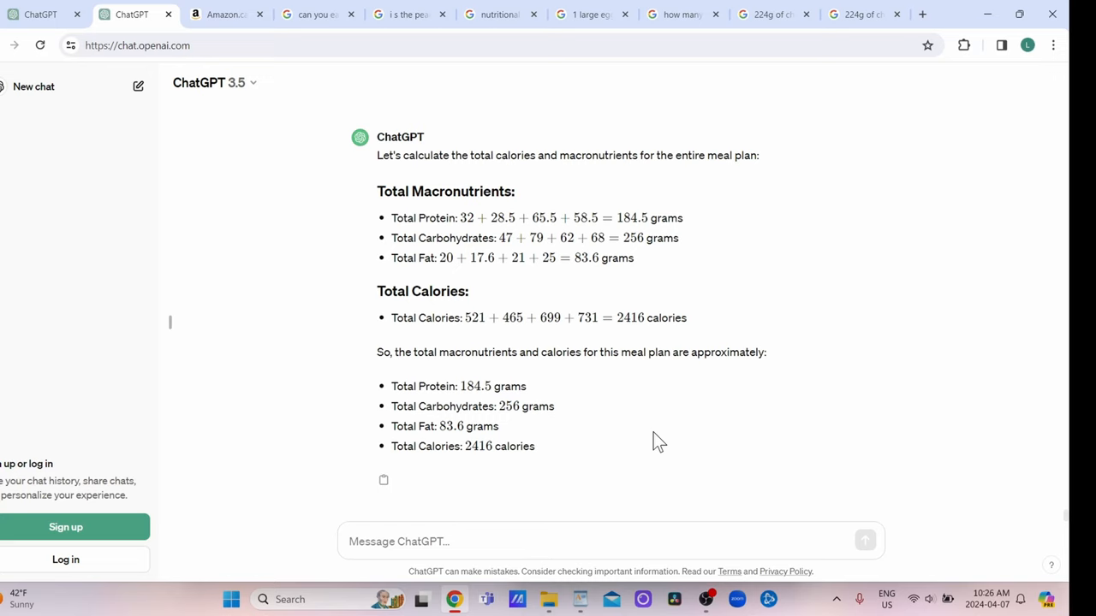
pyautogui.moveTo(763, 437)
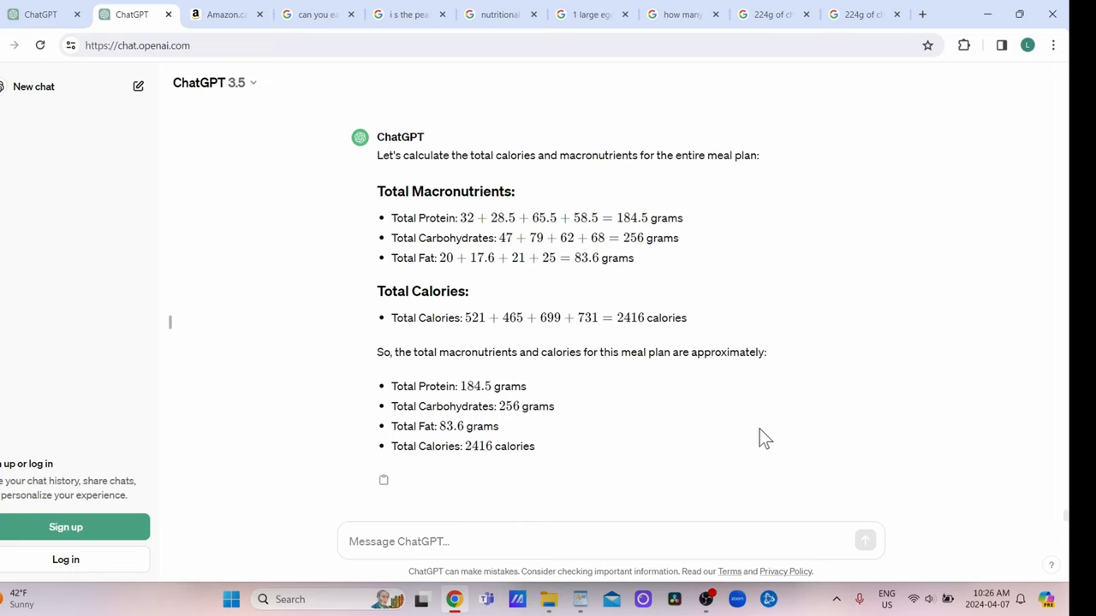
pyautogui.moveTo(551, 465)
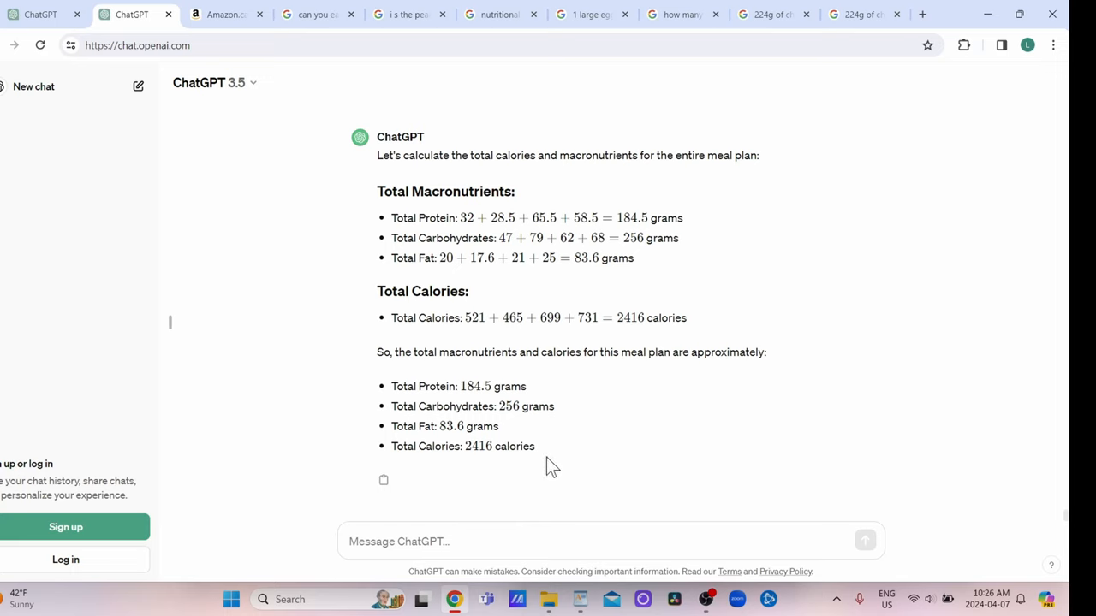
pyautogui.moveTo(538, 483)
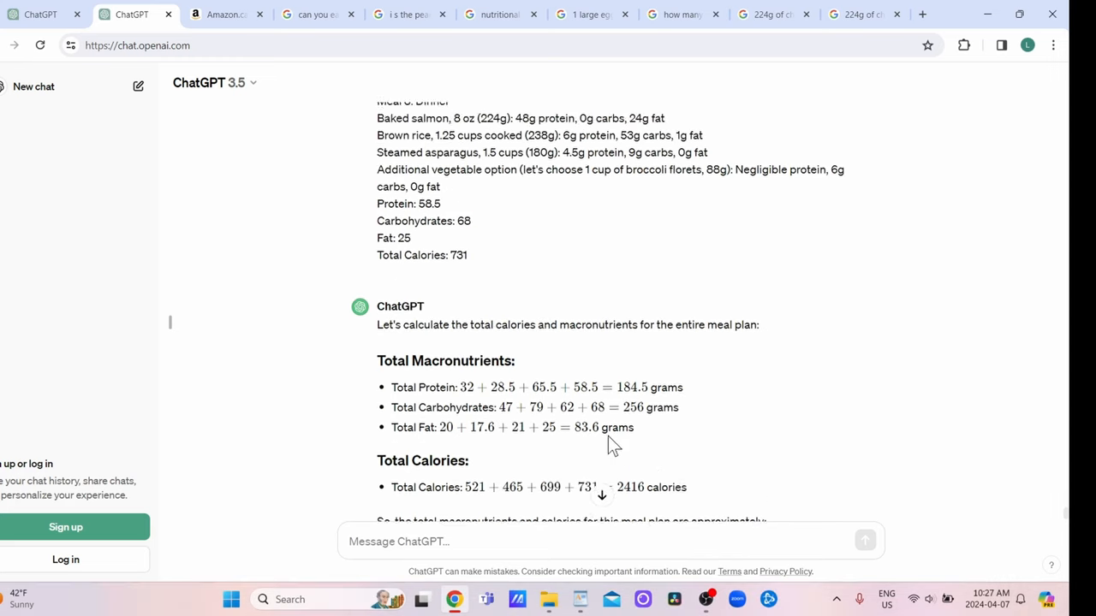
pyautogui.scroll(-3)
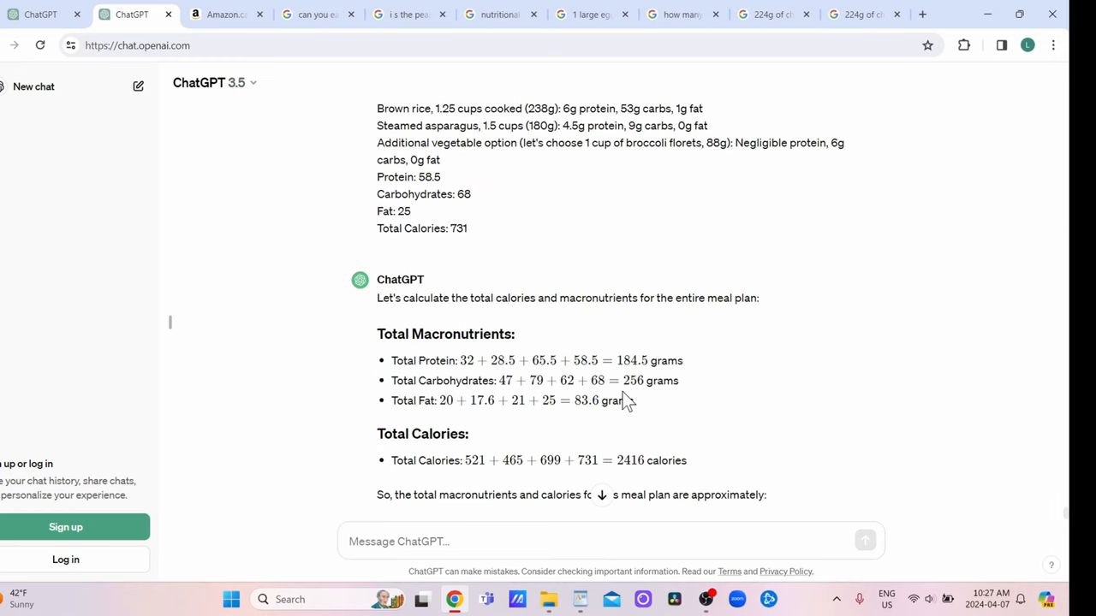
pyautogui.moveTo(690, 435)
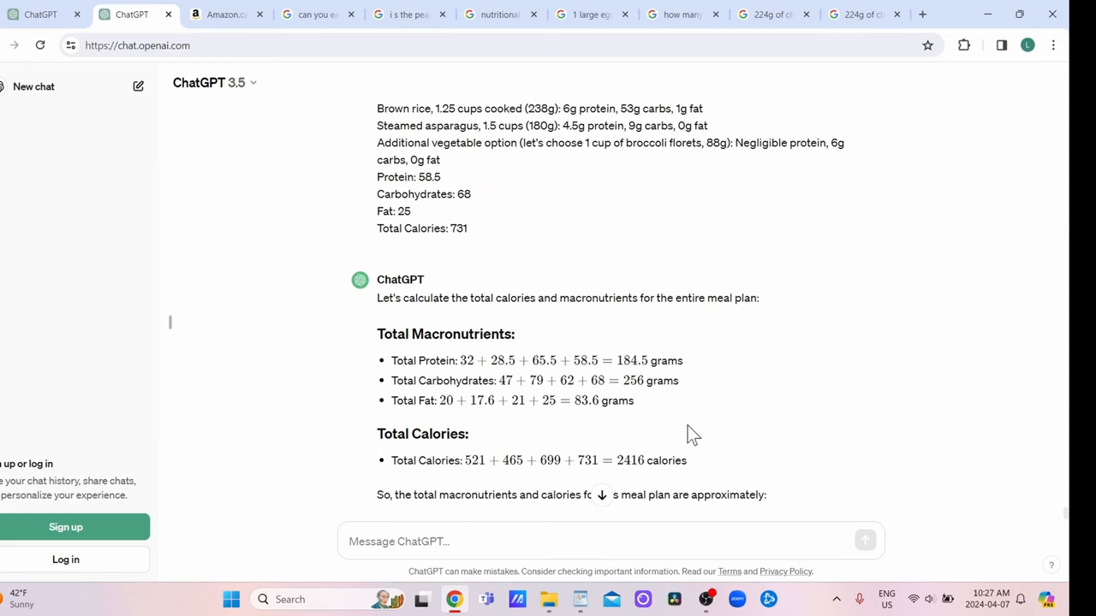